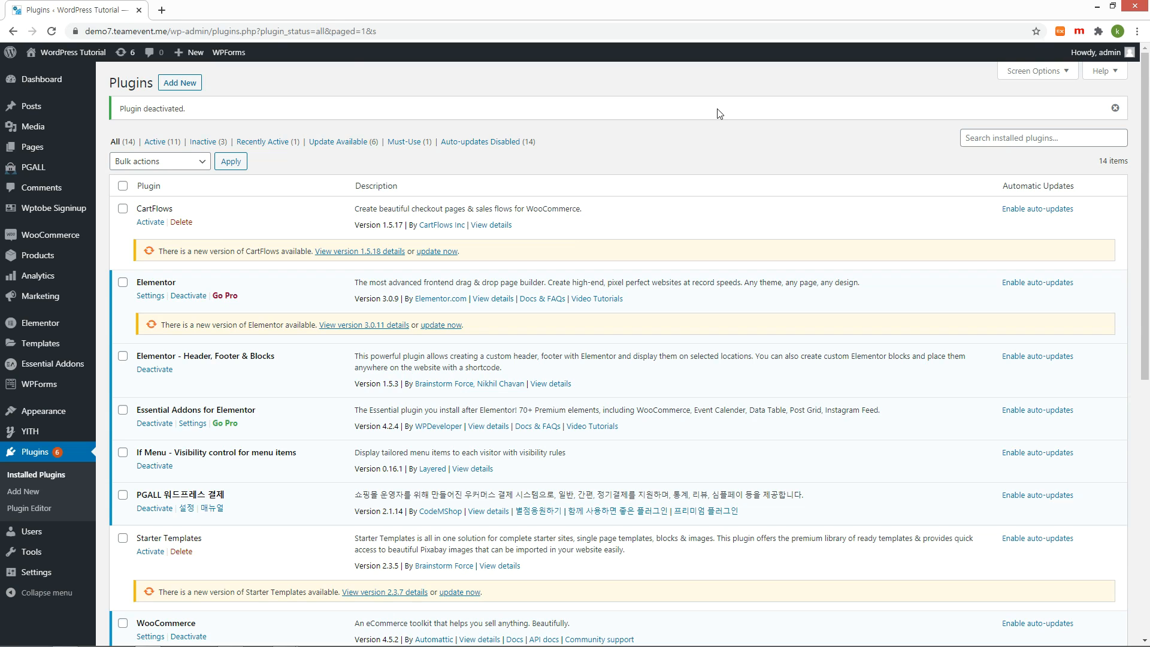
- Search the plugin directory for 'woo ch' and install Checkout Field Editor for WooCommerce
click(179, 82)
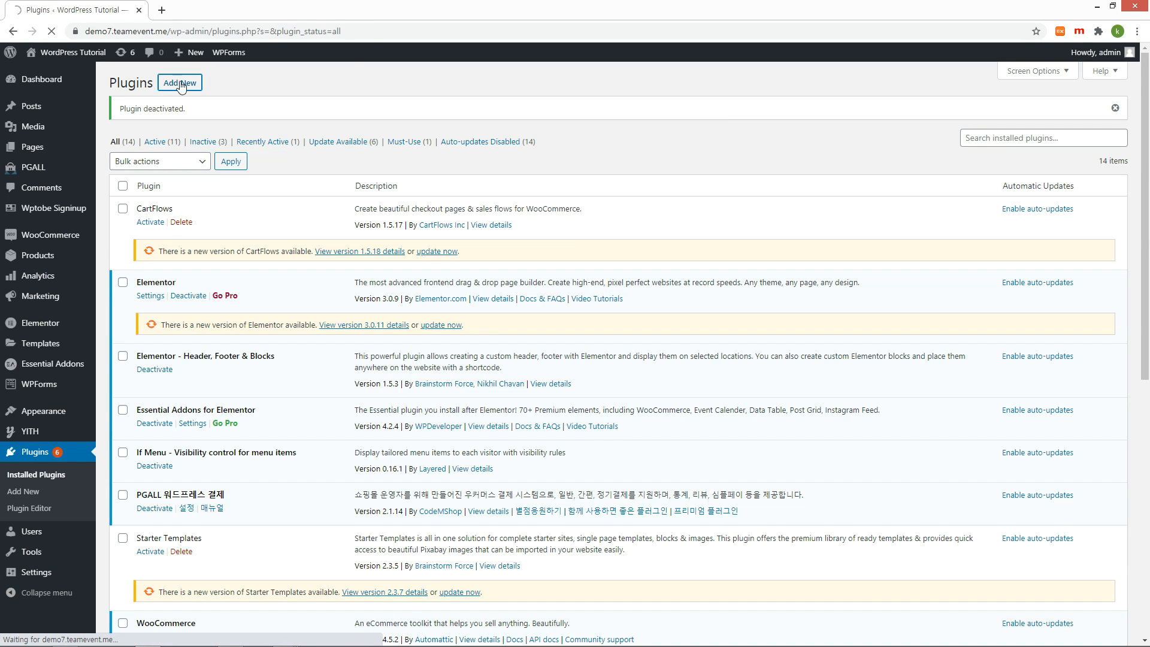
click(180, 82)
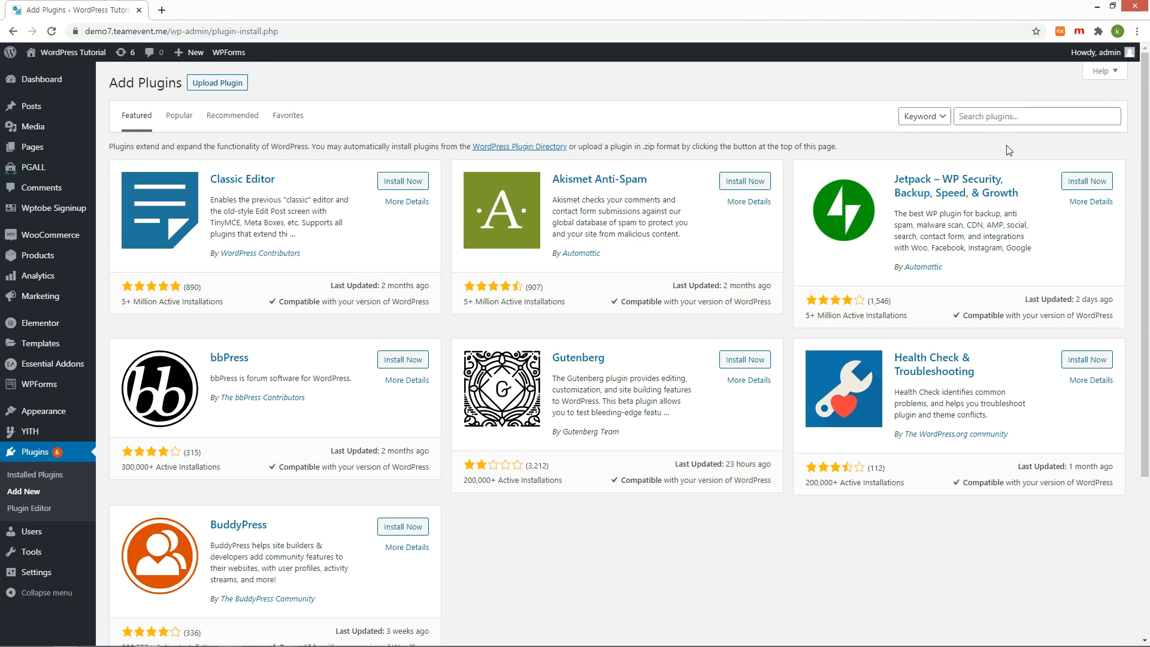
text(woo checkout field)
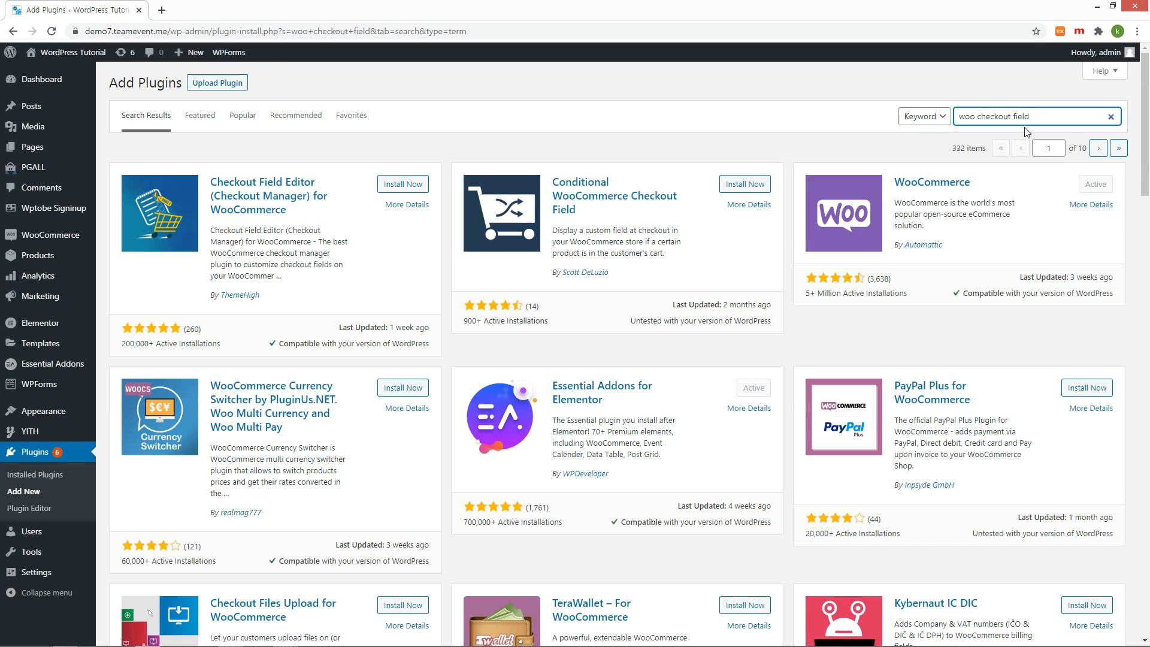
mouse_move(438, 190)
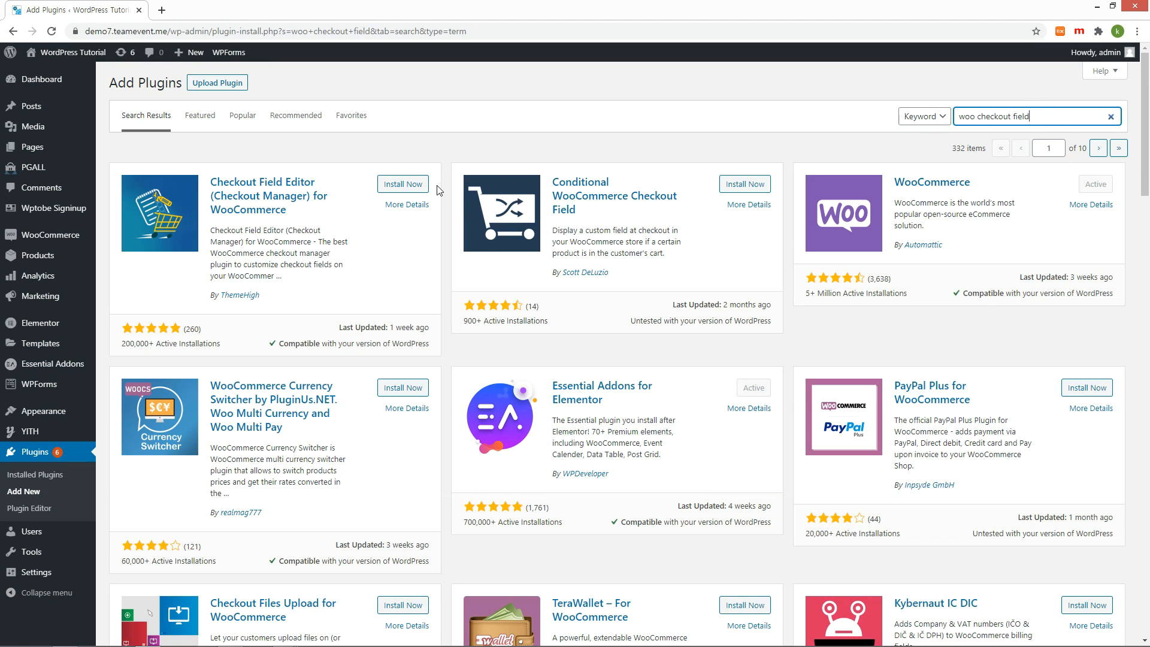
click(402, 184)
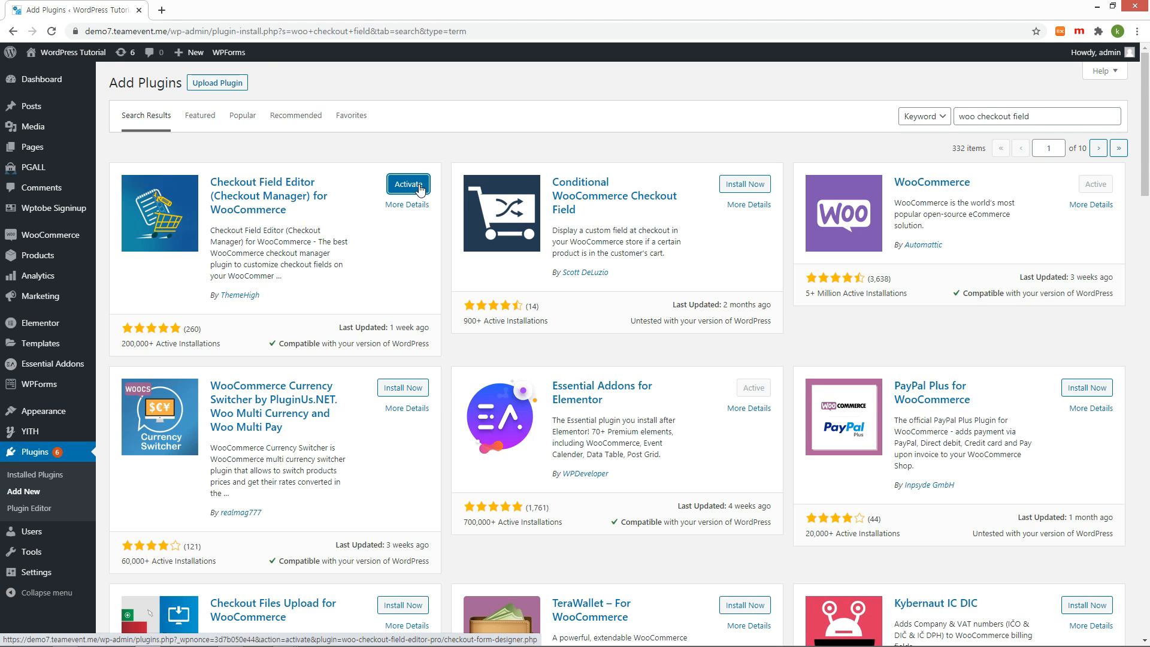
- Activate the Checkout Field Editor plugin and go to its checkout fields settings
click(408, 183)
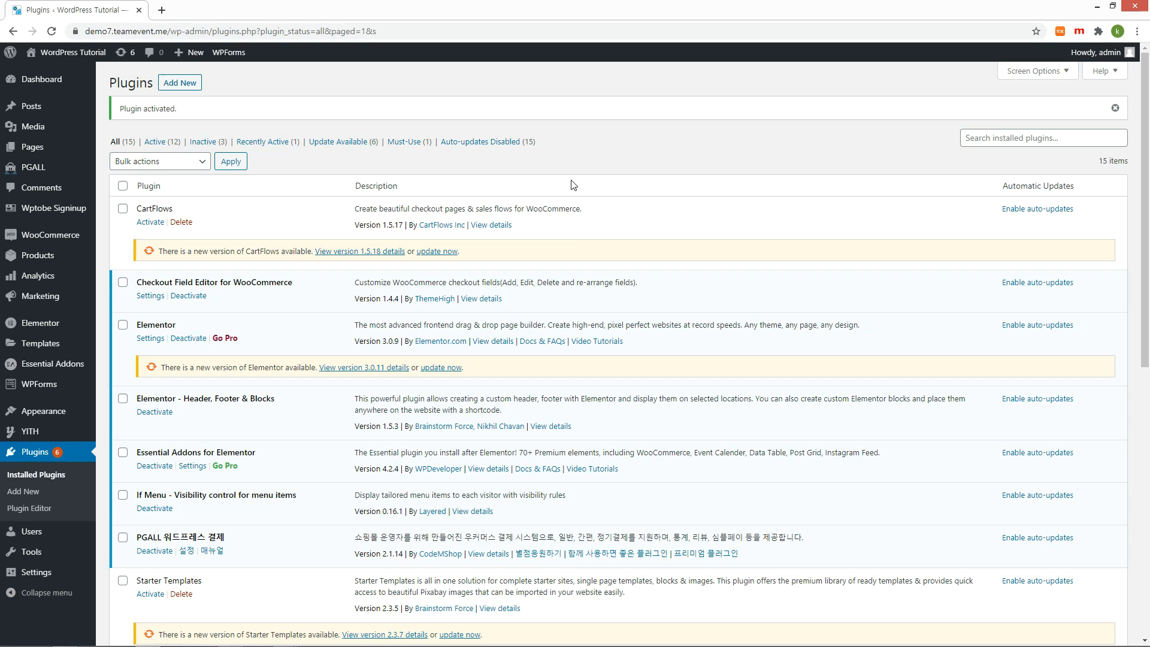
mouse_move(169, 294)
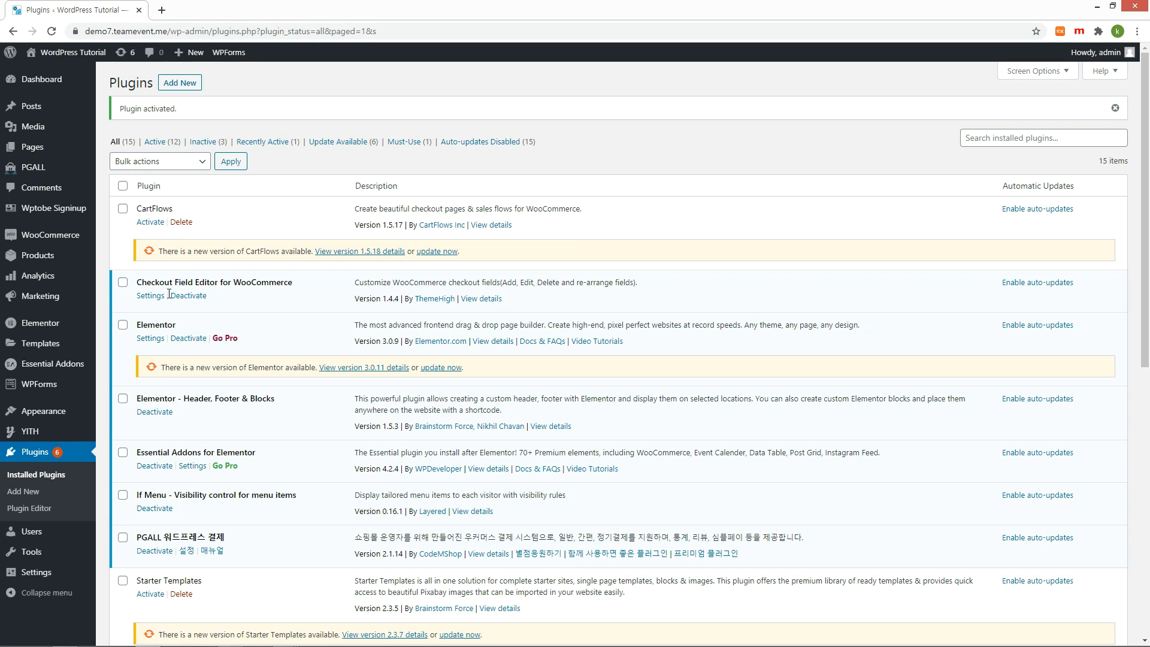
click(149, 295)
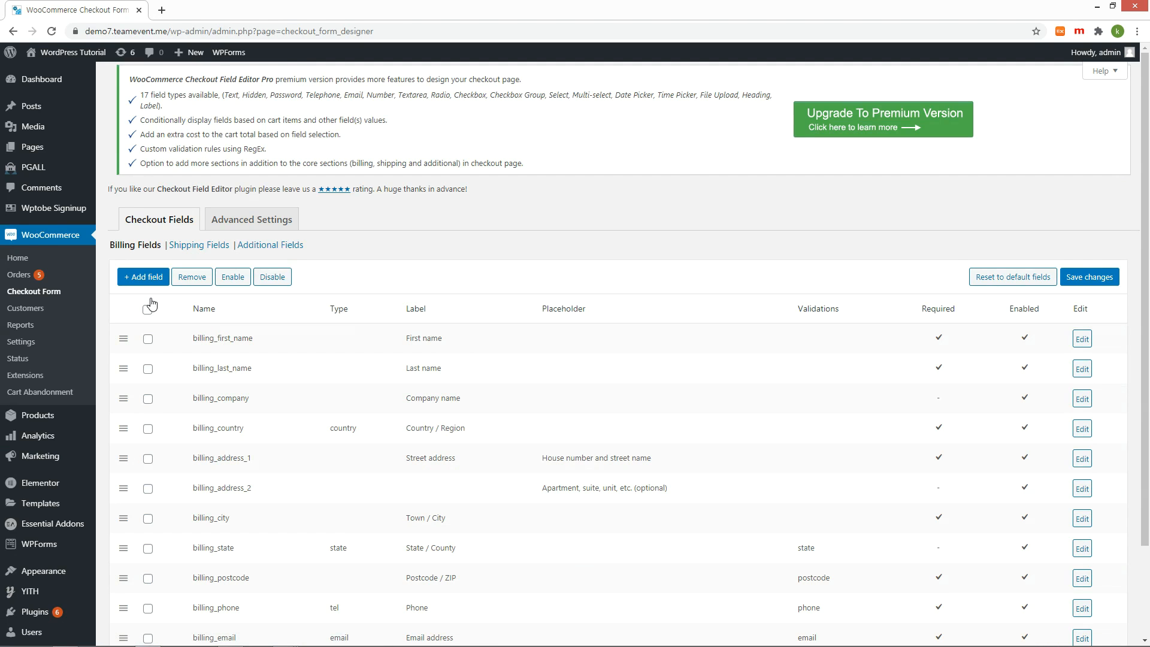
- Review the live checkout page's billing fields via the cart, then return to the field settings
click(1088, 276)
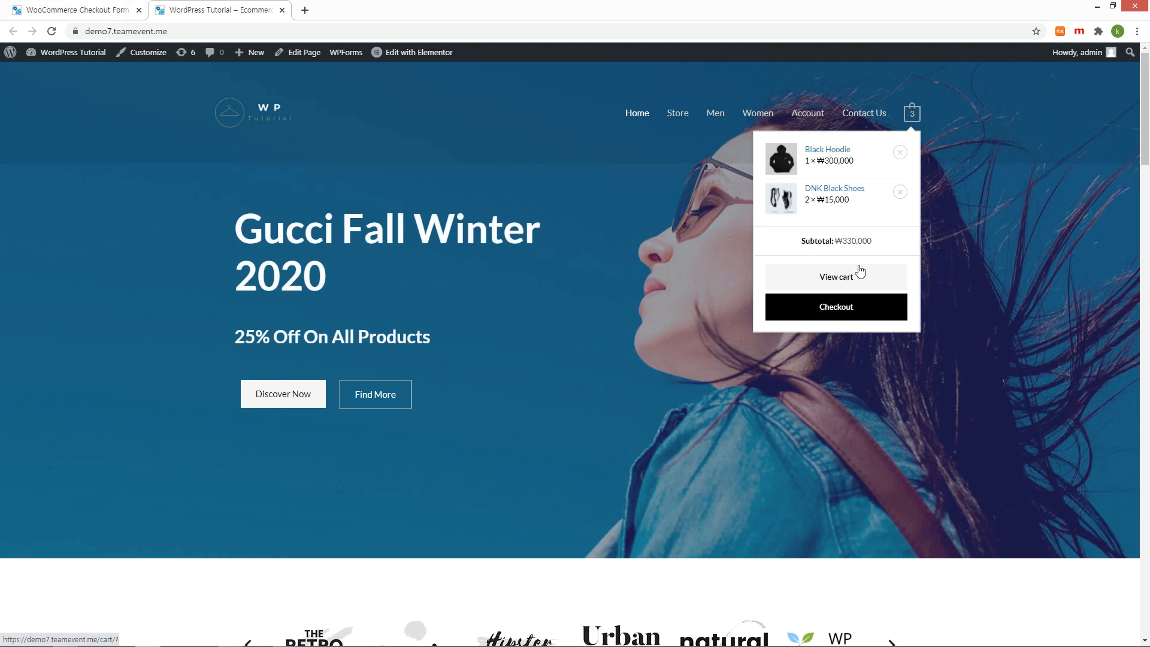
click(836, 277)
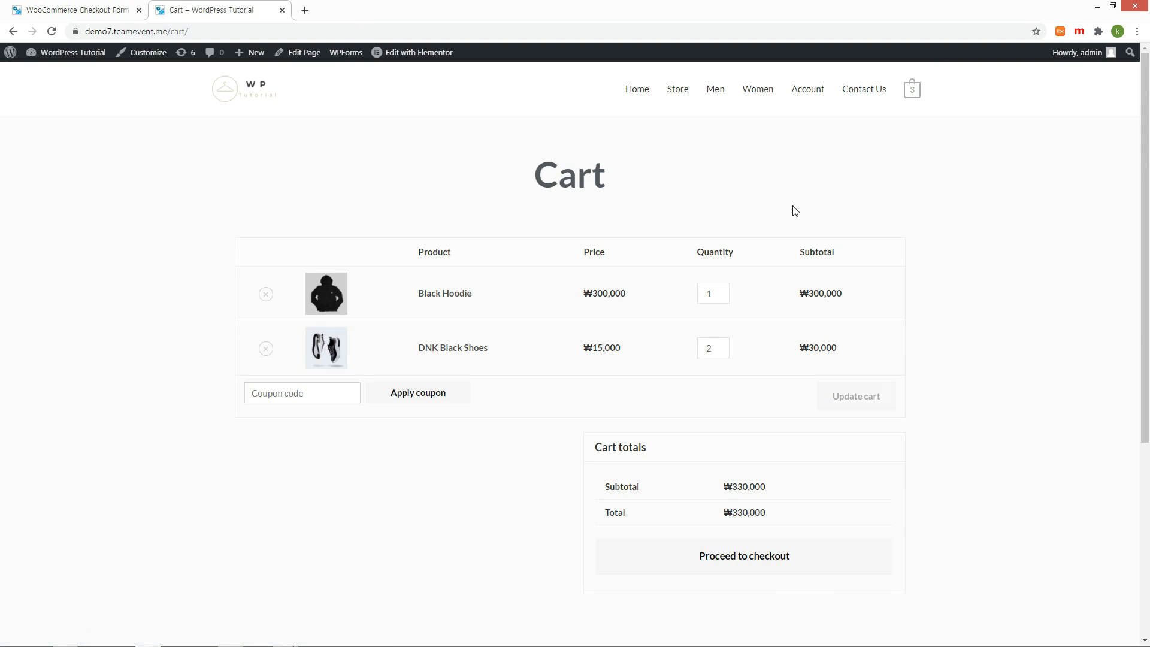
click(744, 555)
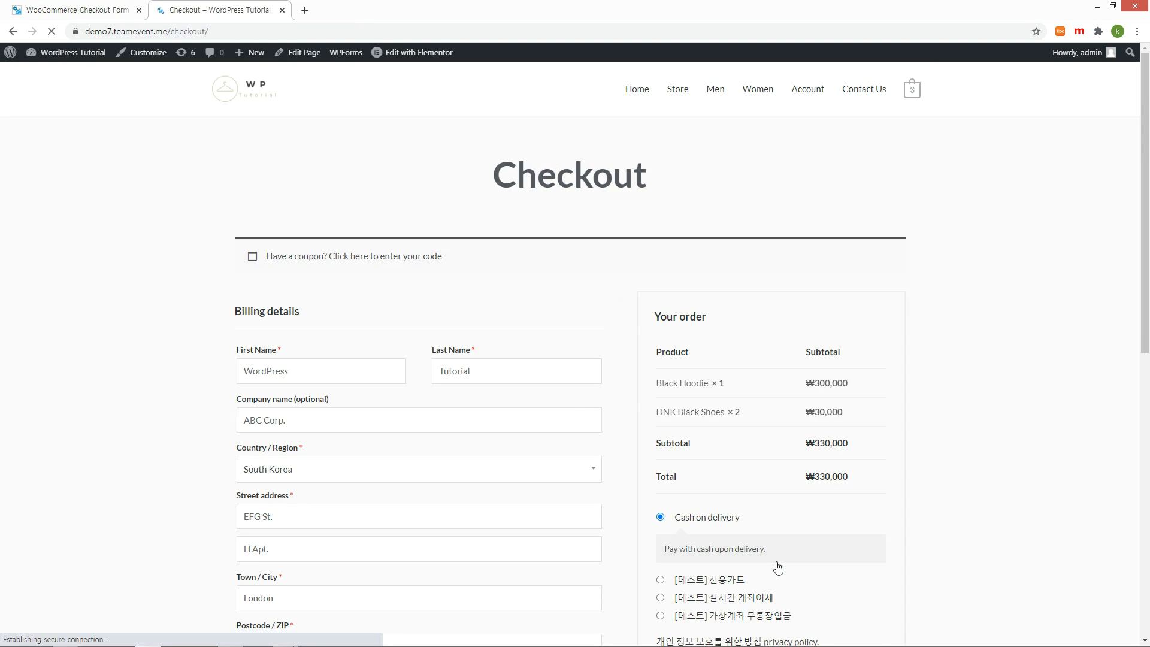
scroll(down, 3)
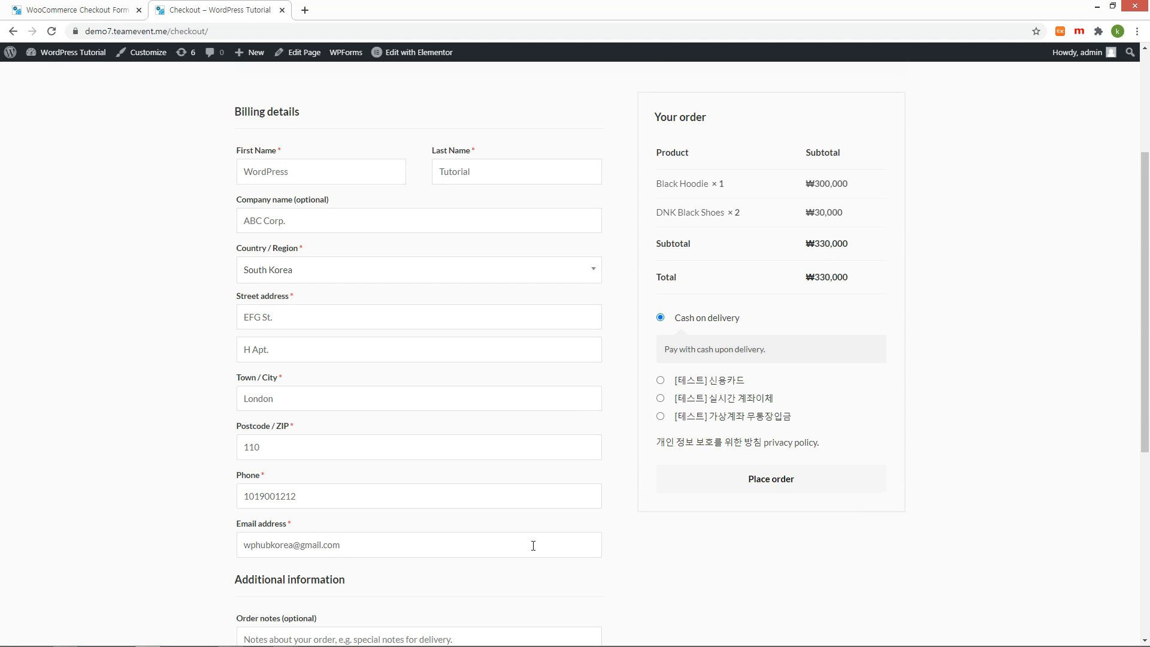
click(73, 10)
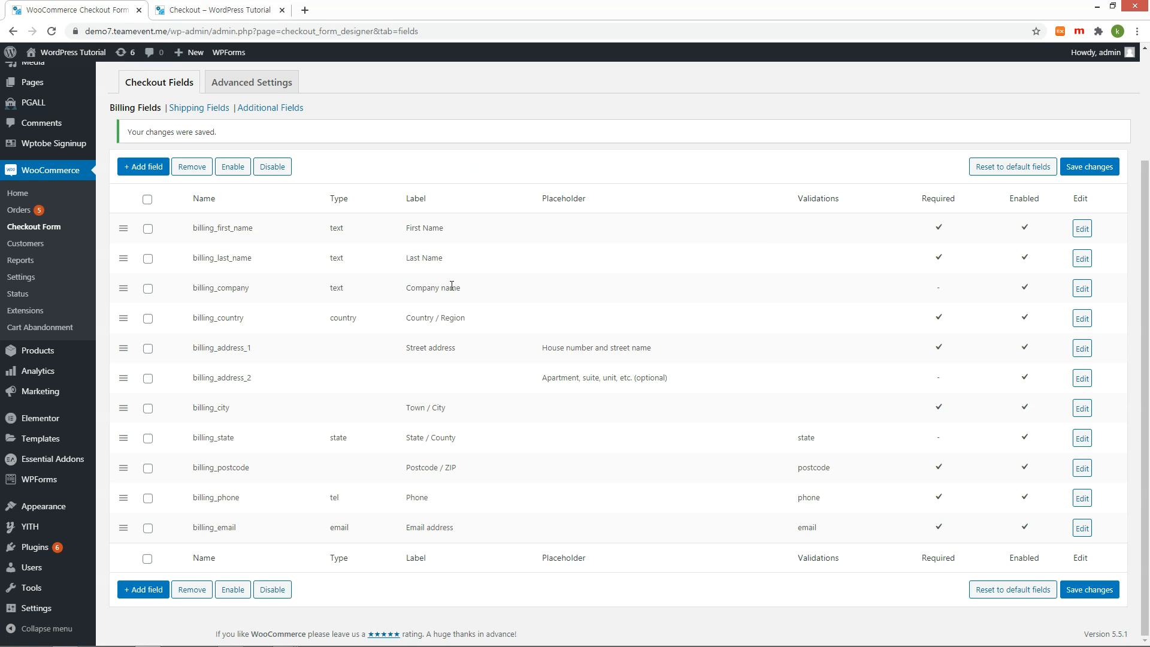
mouse_move(408, 290)
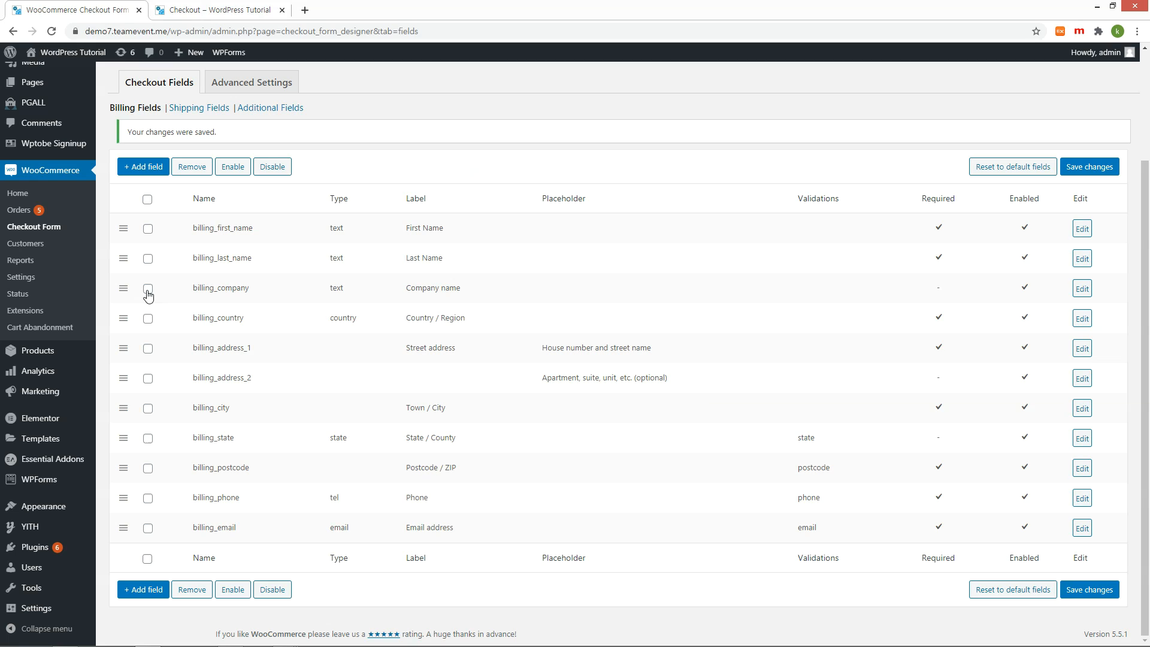
- Disable and save the billing_company field, then reload checkout to confirm it is gone
click(147, 288)
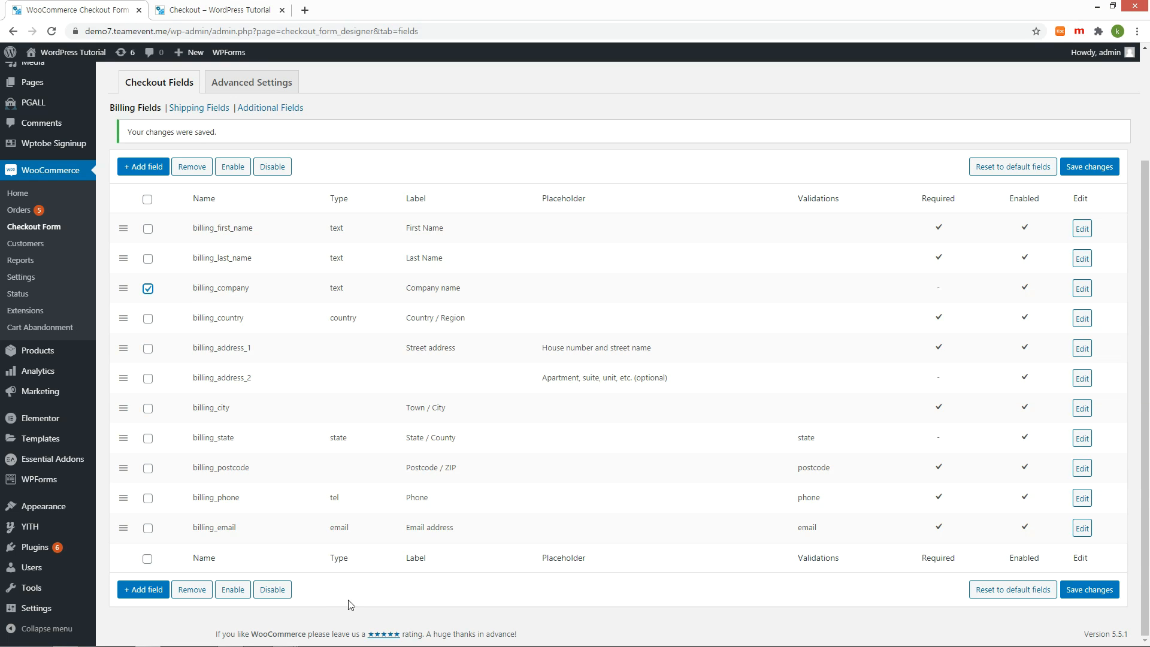
click(272, 589)
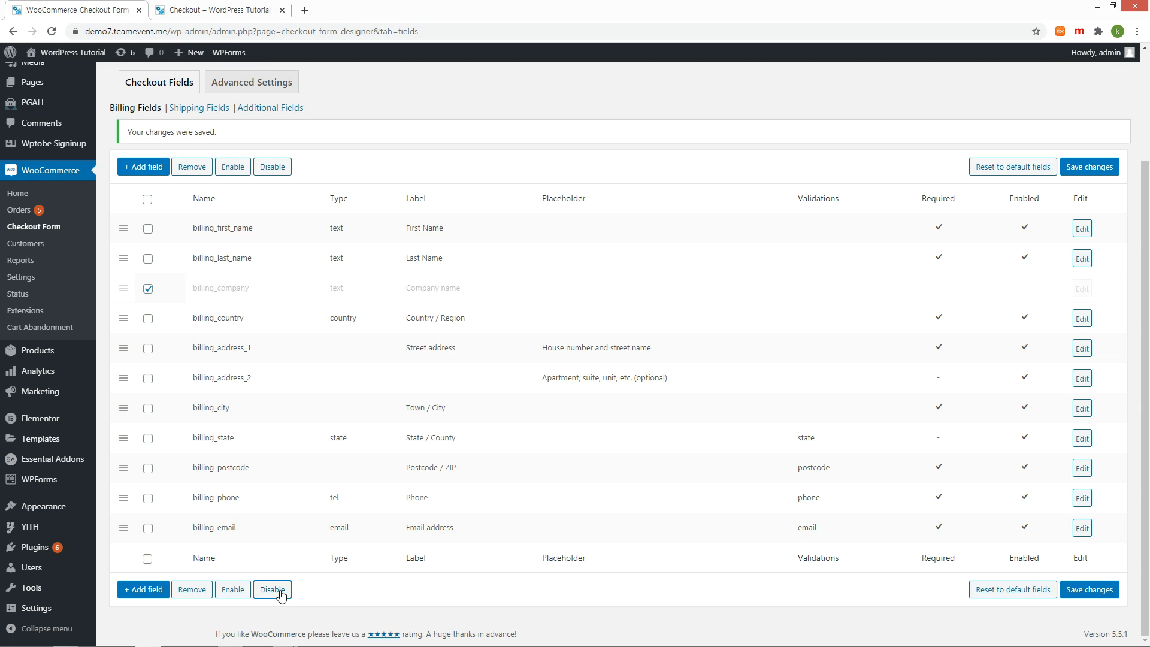
click(1089, 589)
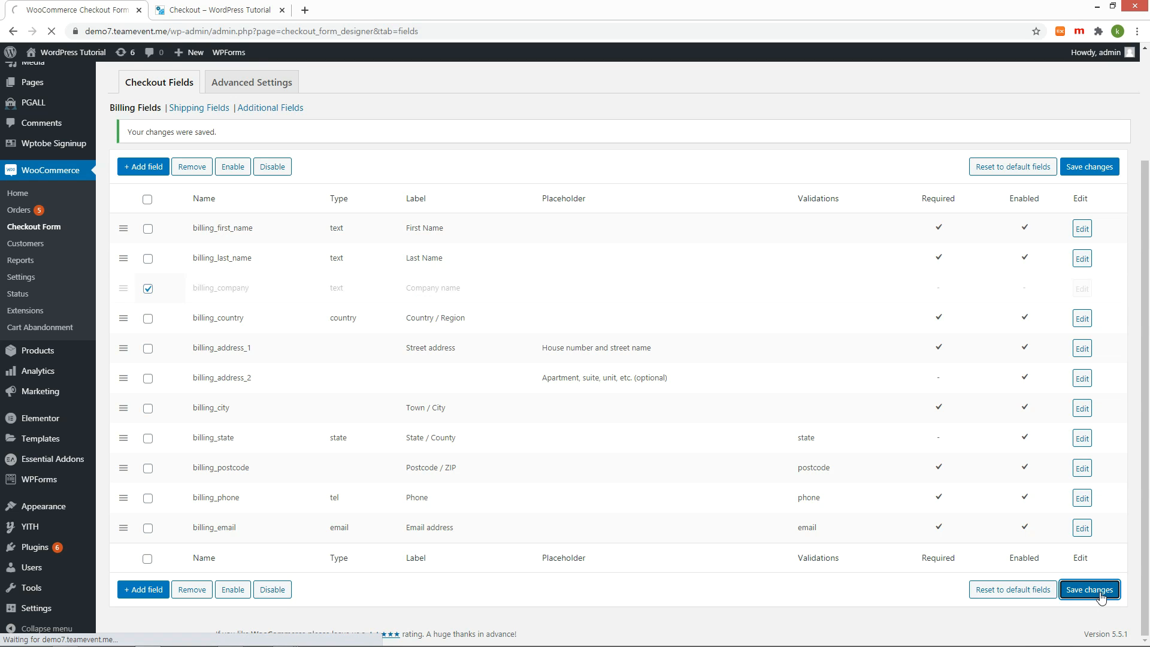
click(1089, 589)
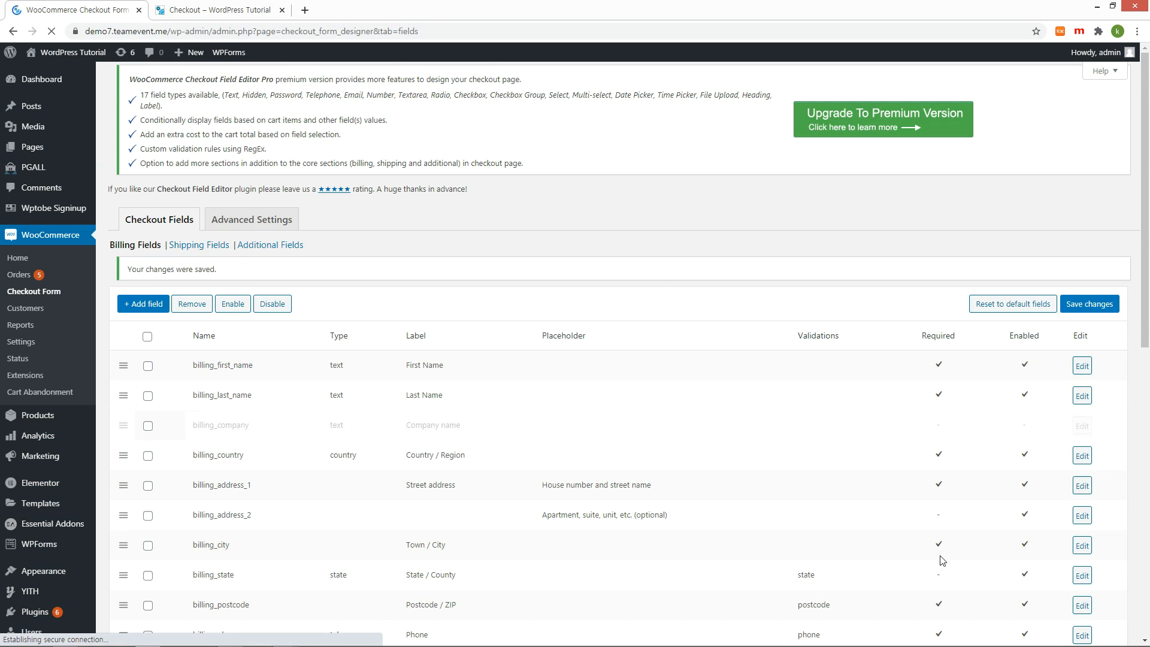
click(216, 9)
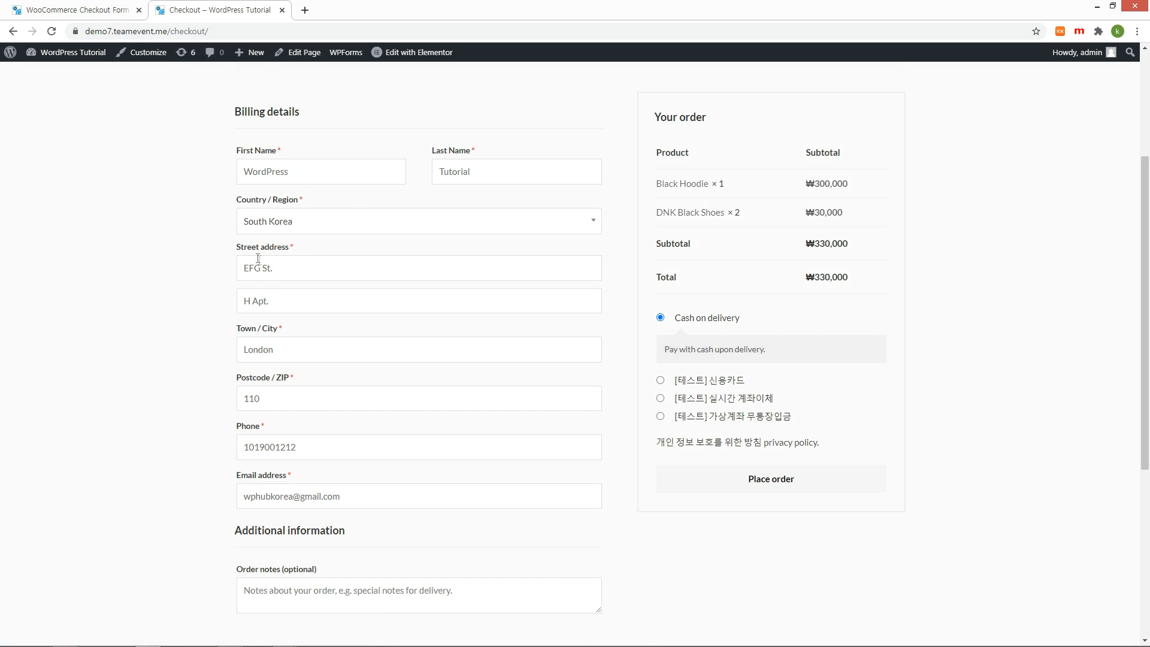
- Disable billing_country, billing_city, billing_state and billing_postcode and save the changes
click(73, 9)
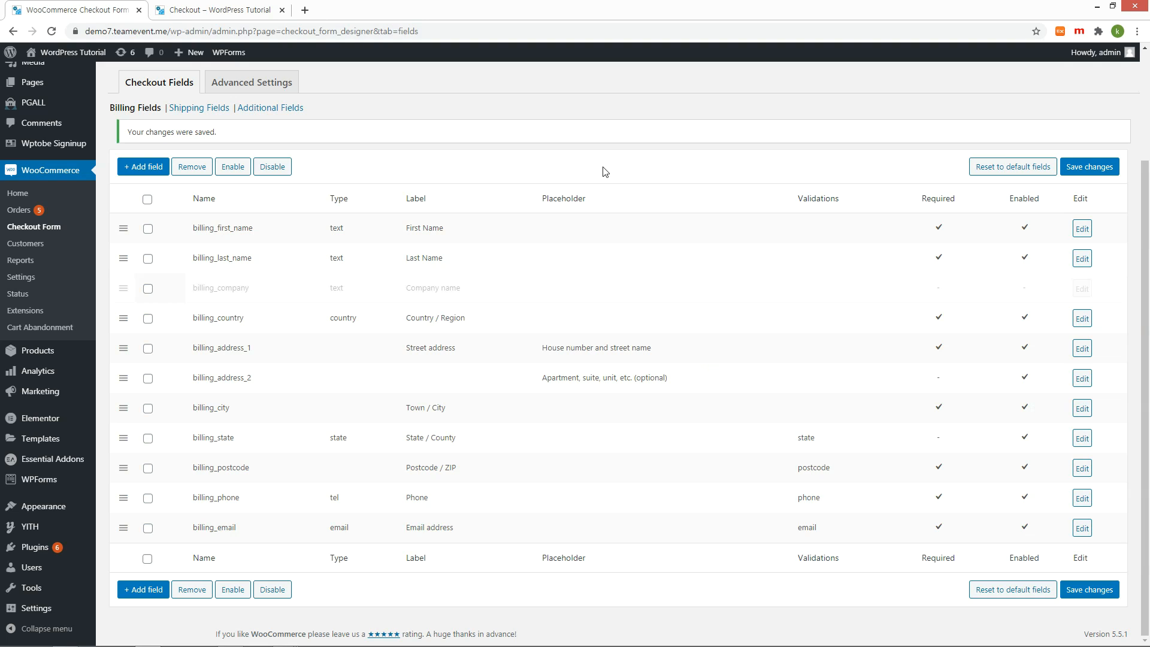
mouse_move(150, 322)
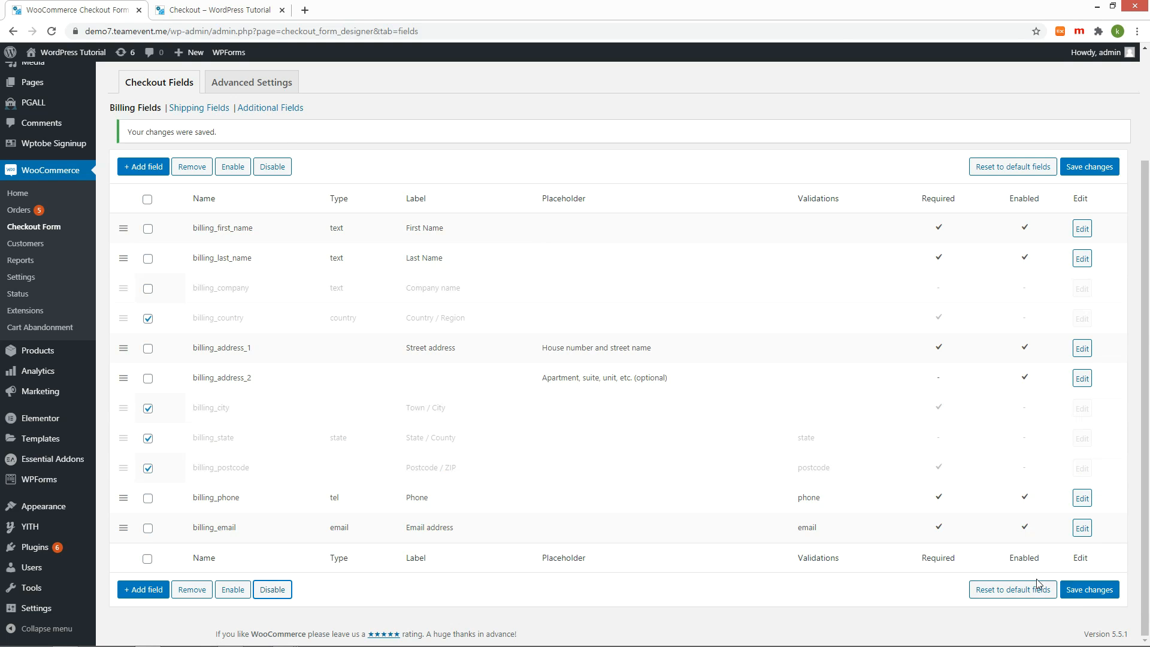
click(220, 9)
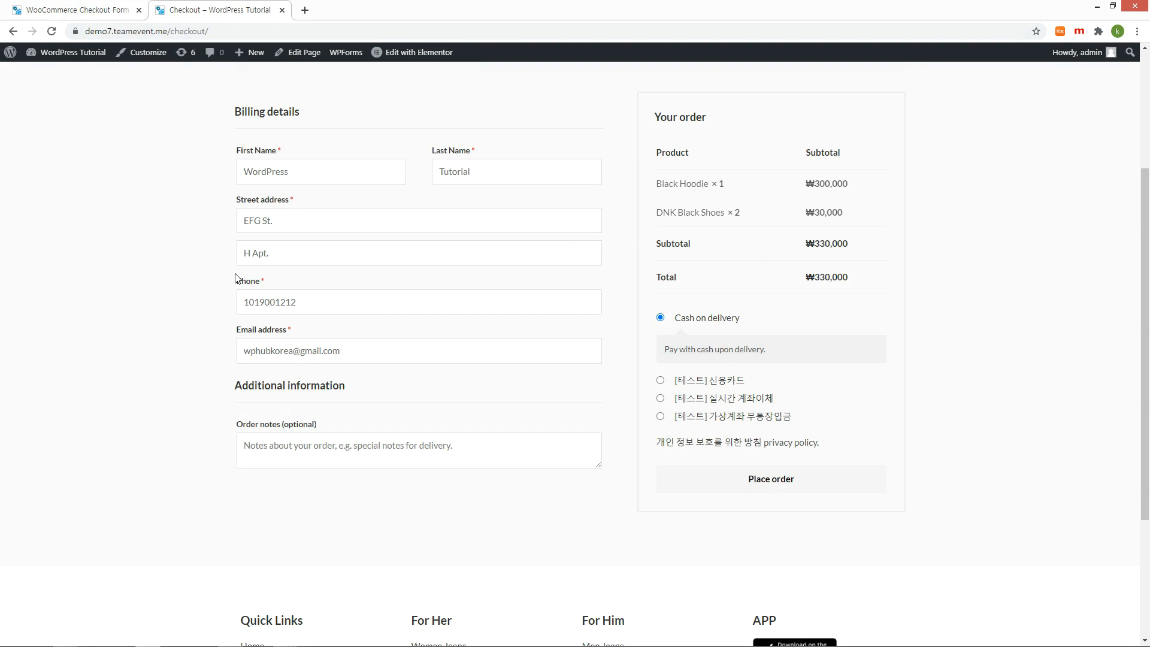
mouse_move(238, 331)
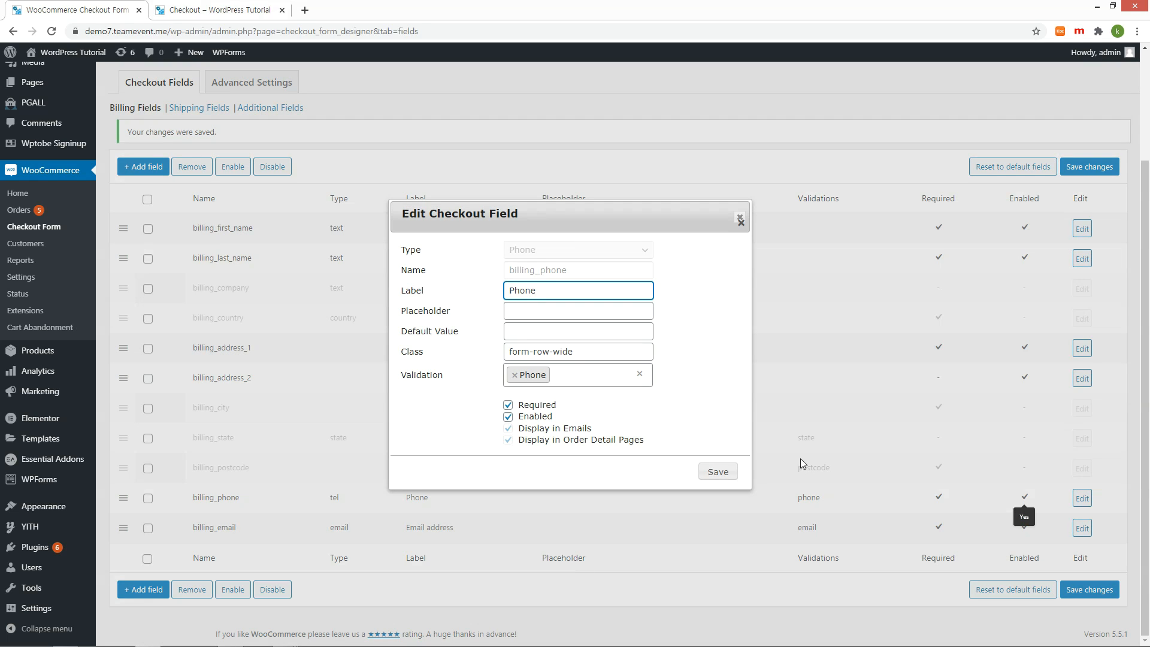
- Make the billing_phone field optional and save the checkout field settings
click(507, 405)
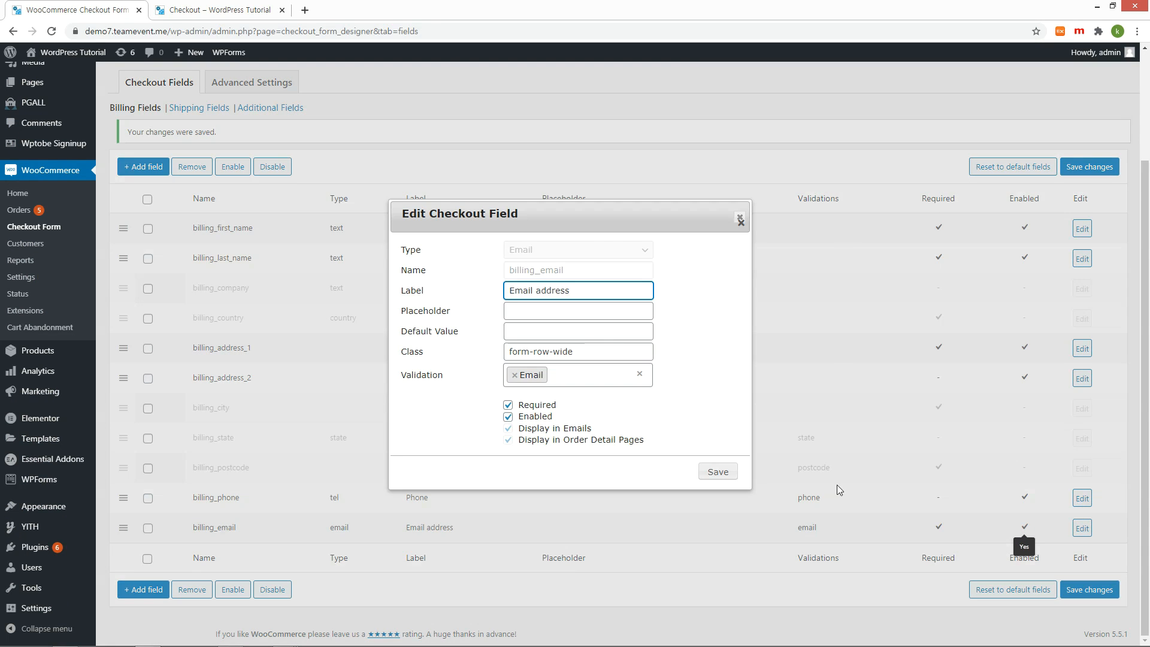
click(218, 10)
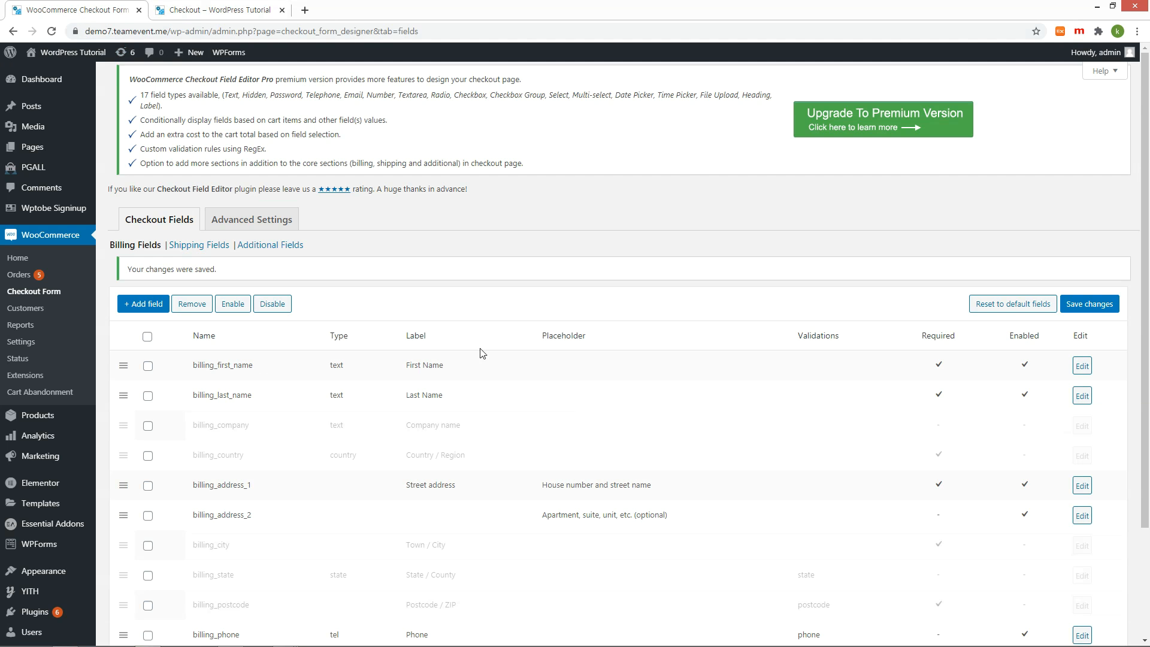
- Add a required text field new_name labelled 'Name' and save the checkout fields
scroll(down, 3)
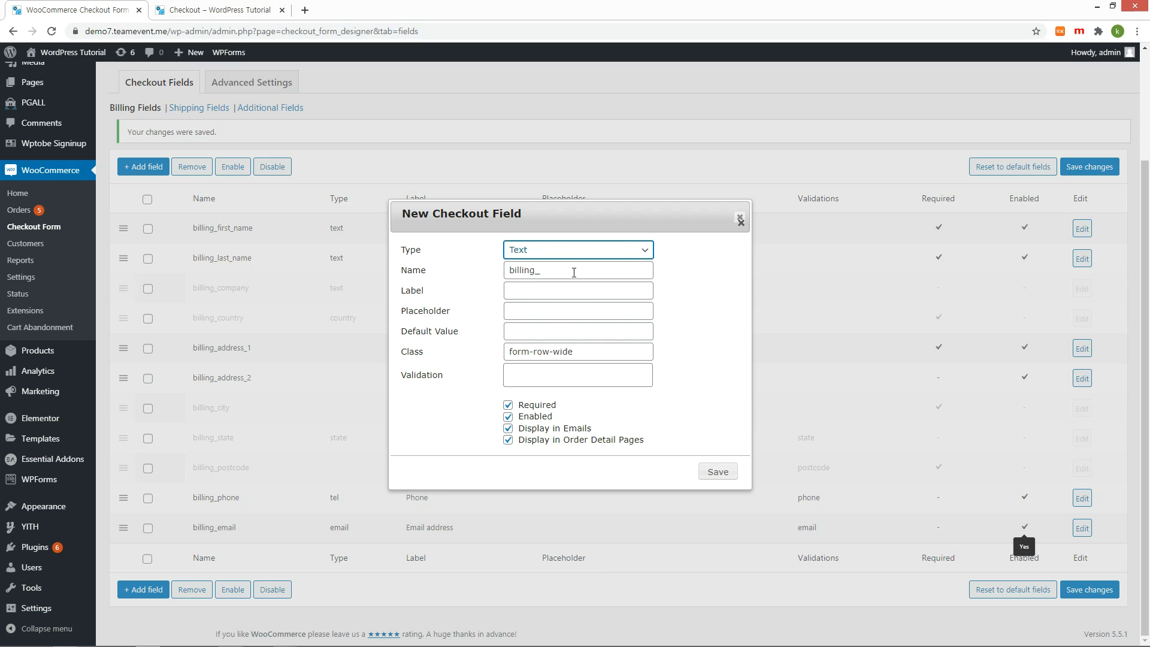
text(Name)
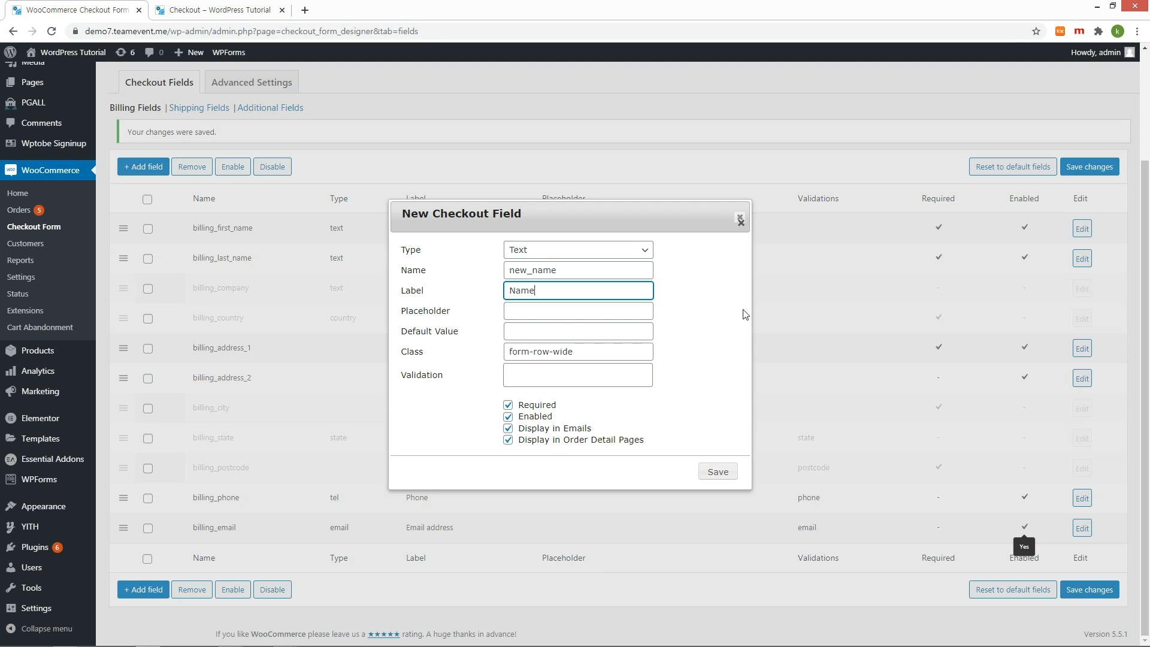
click(717, 470)
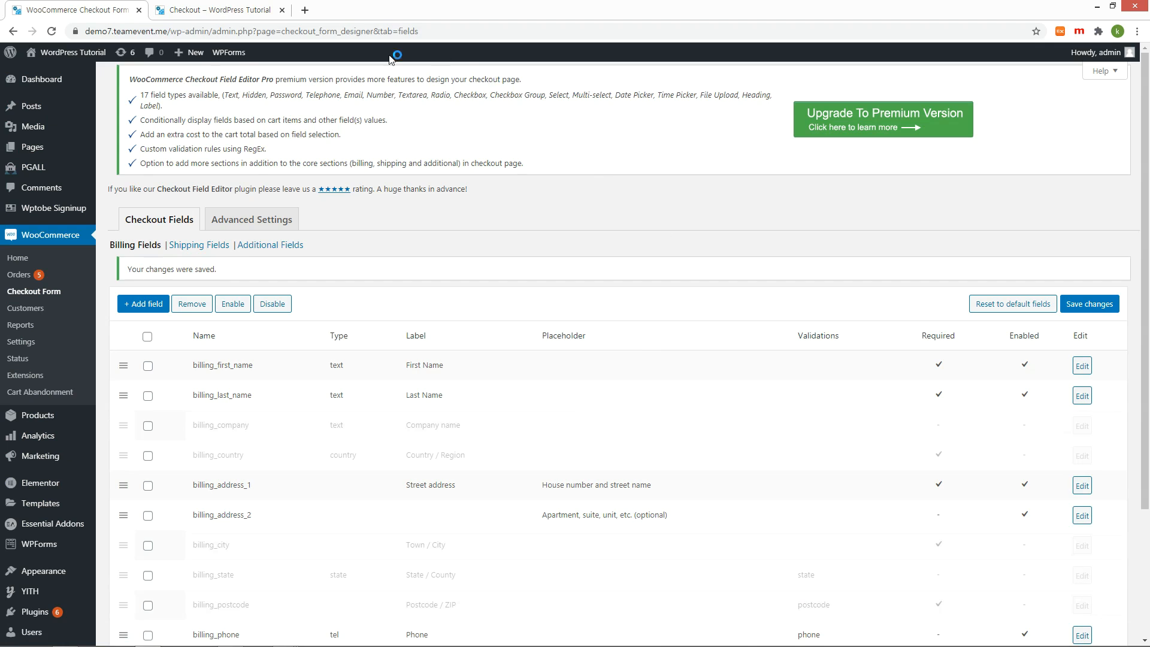
click(218, 10)
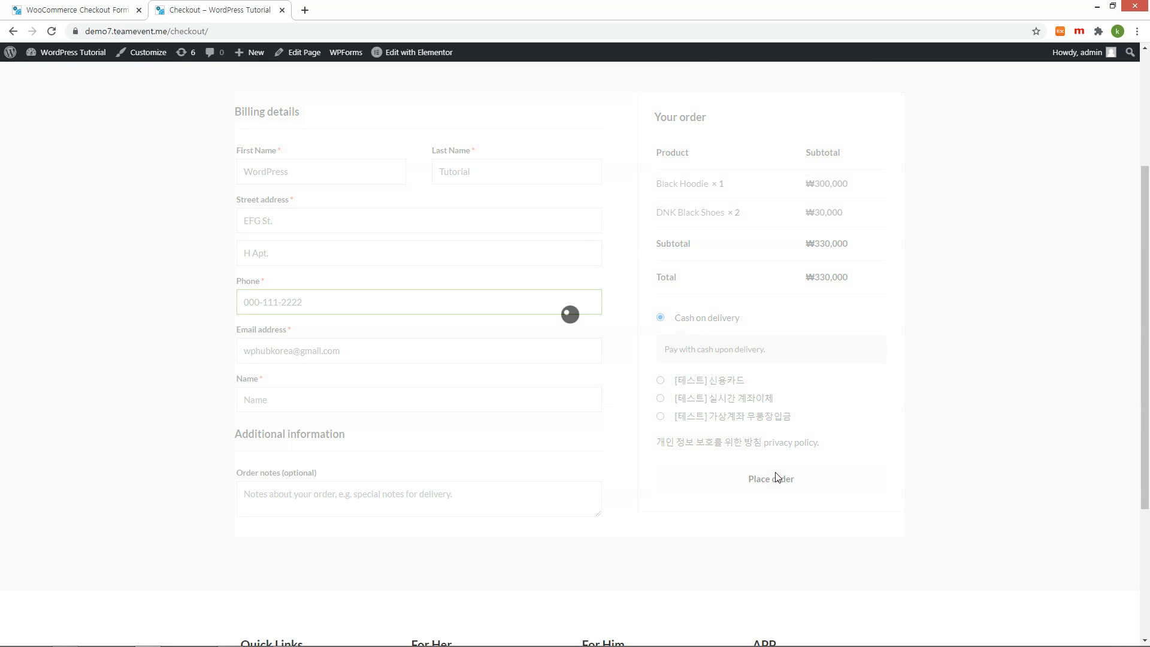
- Fill the Name field with 'WP tutorial' and place the test order
click(770, 478)
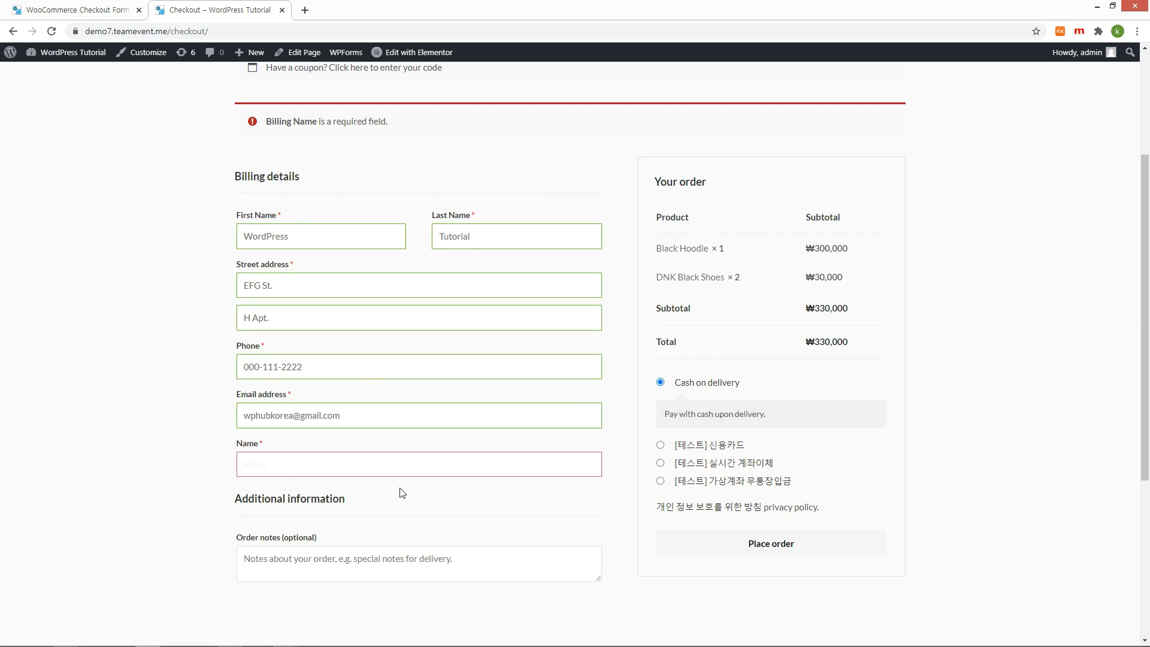
text(WP tutorial)
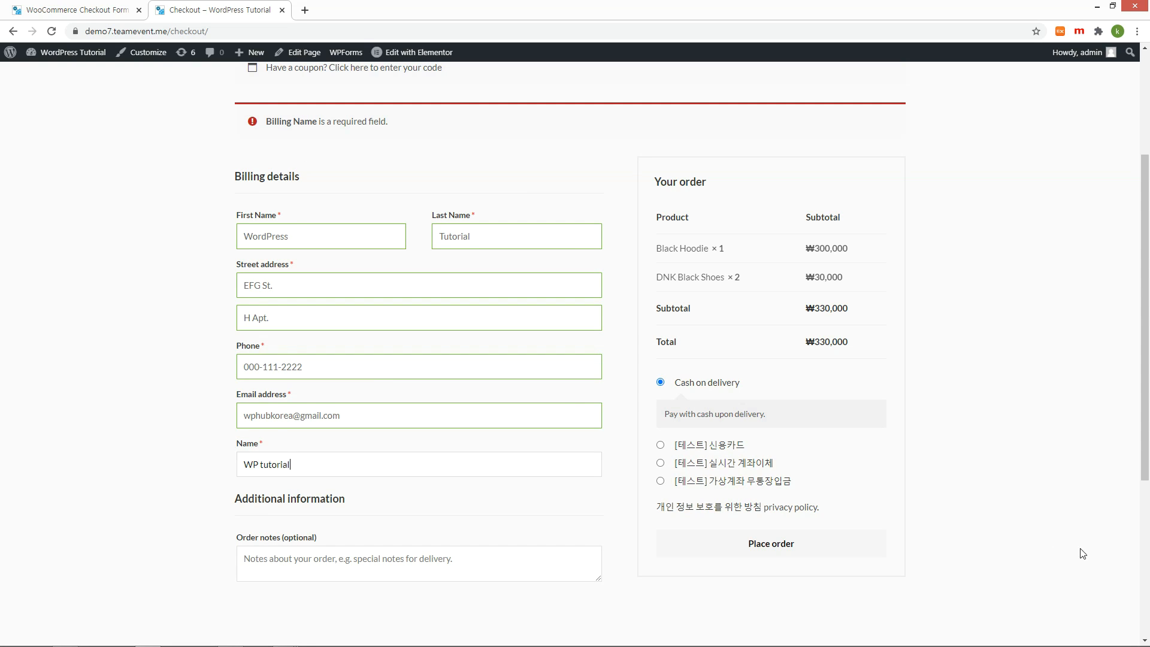
click(771, 543)
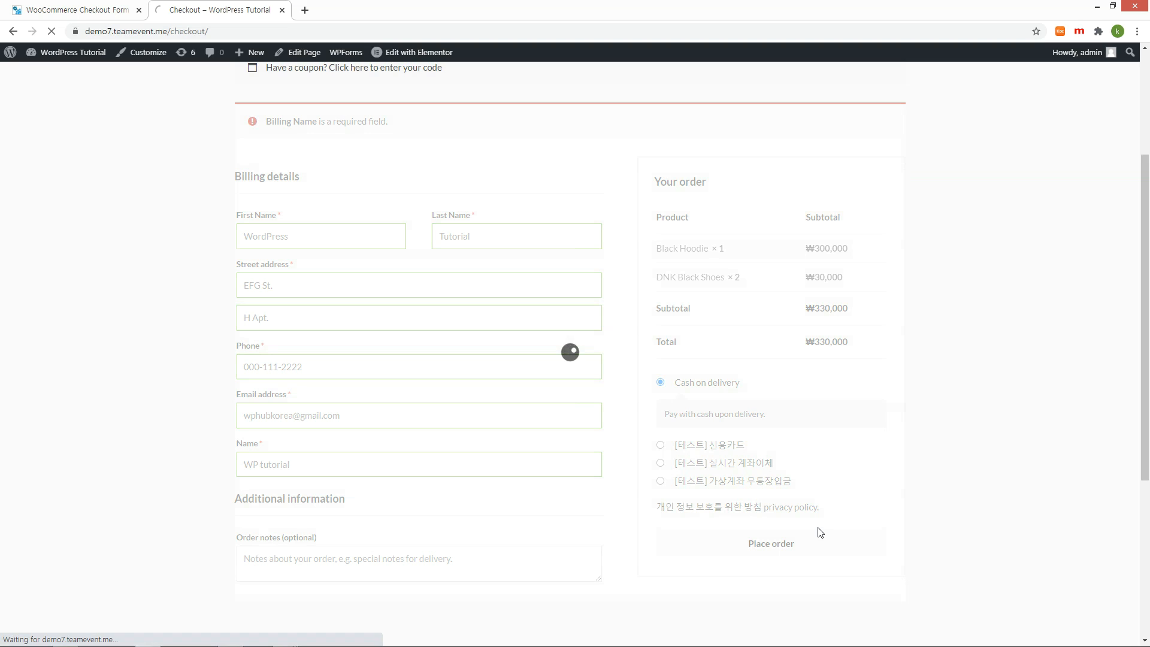
click(771, 543)
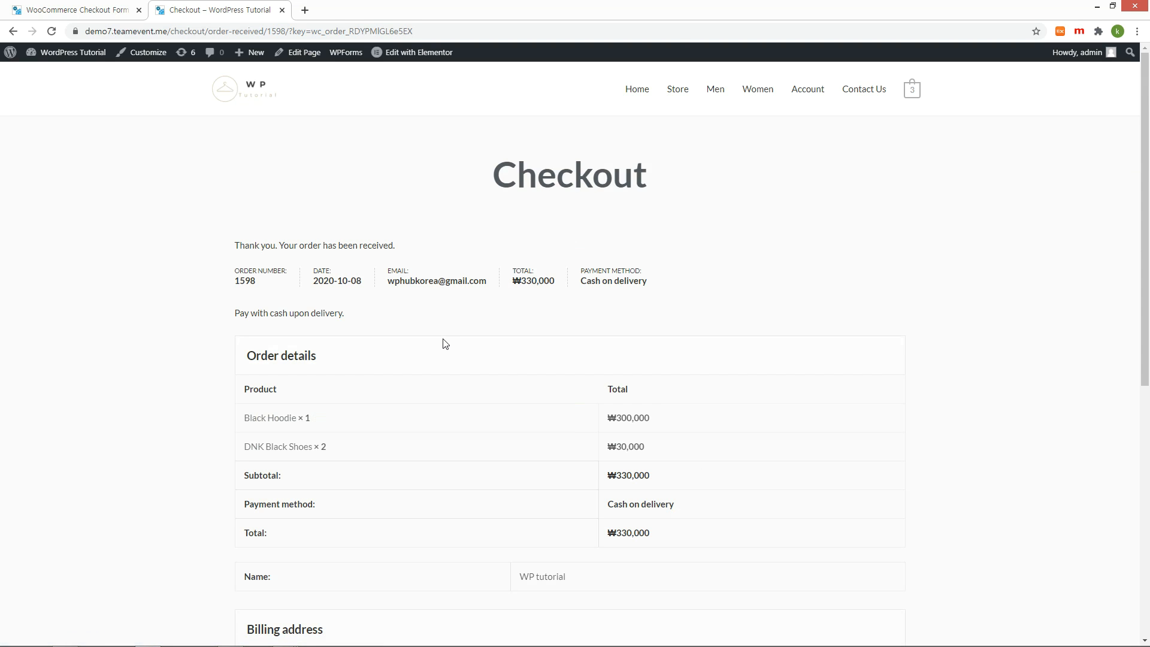
- Edit new_name to be non-required and save it
click(73, 9)
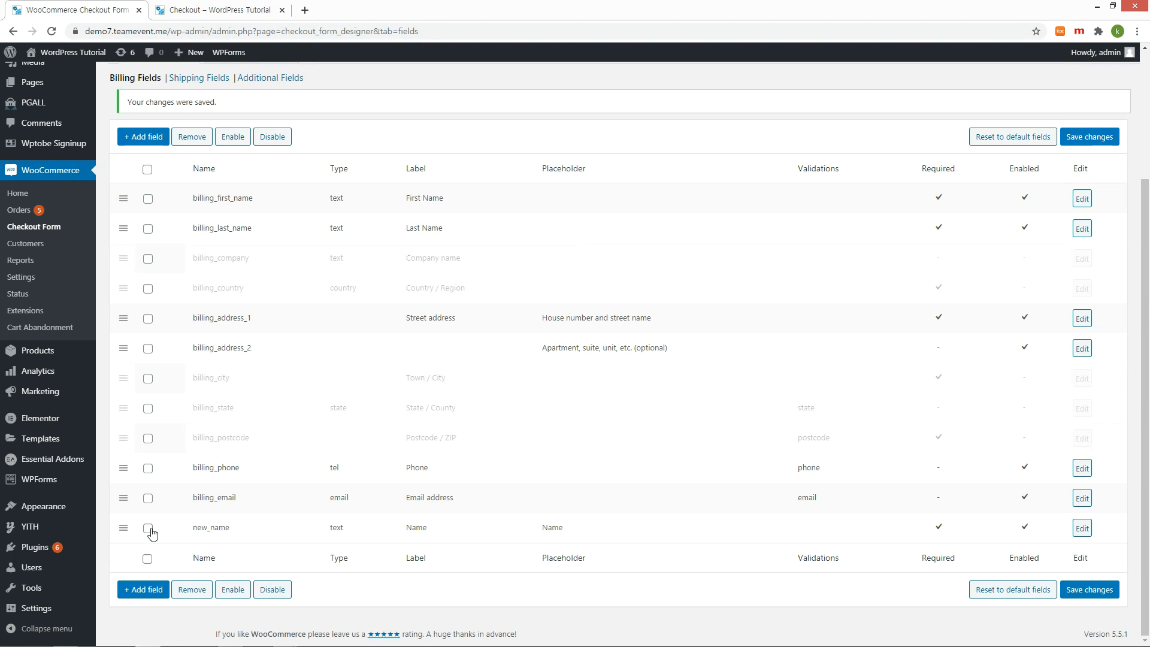
click(148, 527)
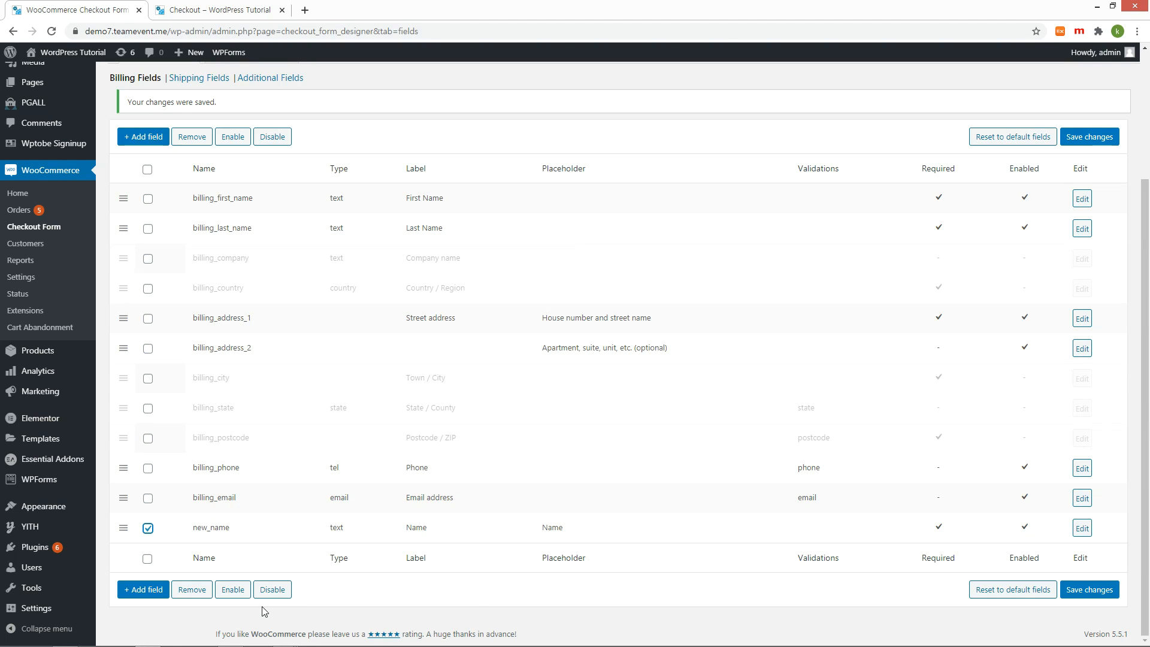
click(1081, 527)
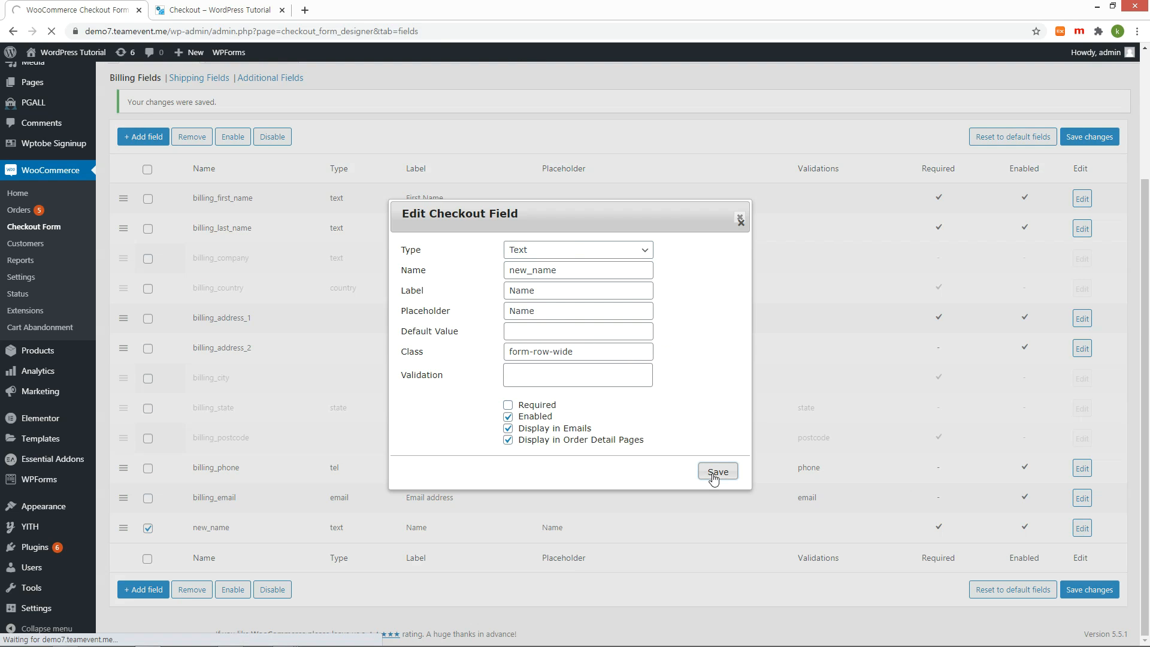
click(218, 9)
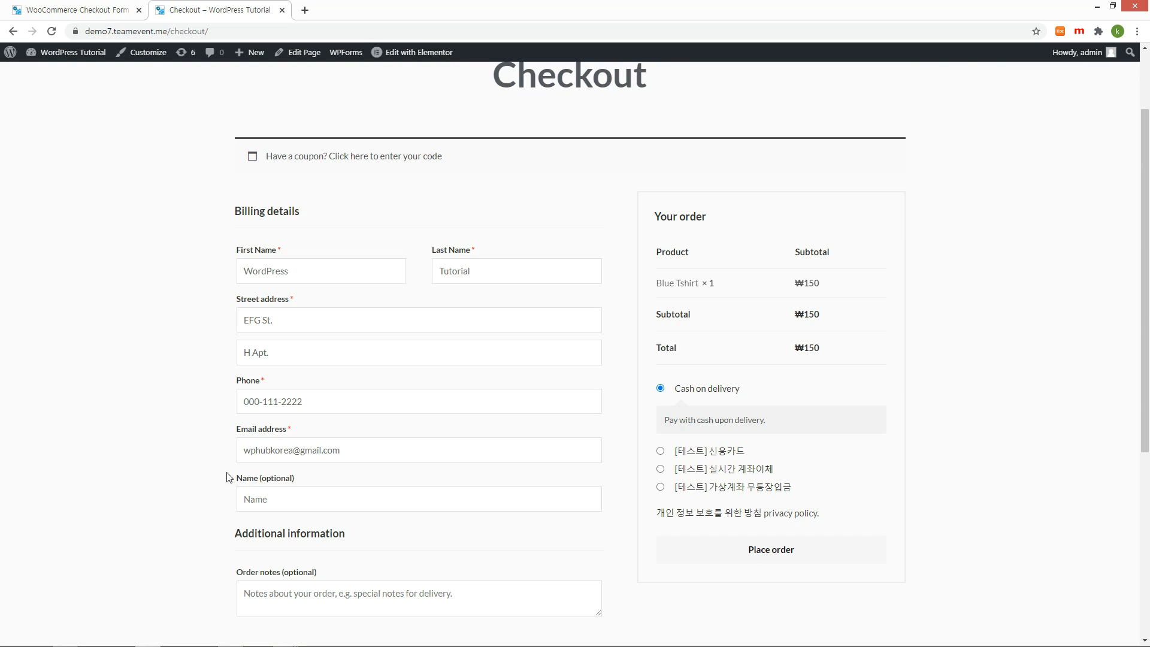
- Place a test order with Name left blank, then return to the field settings
click(770, 550)
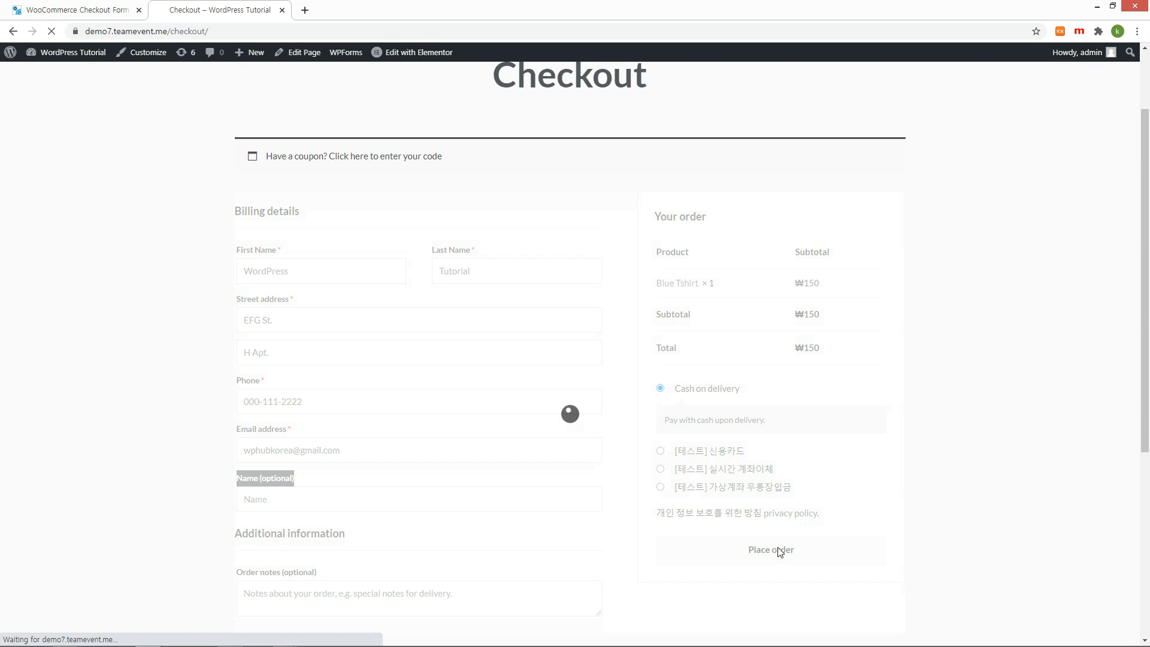
click(770, 550)
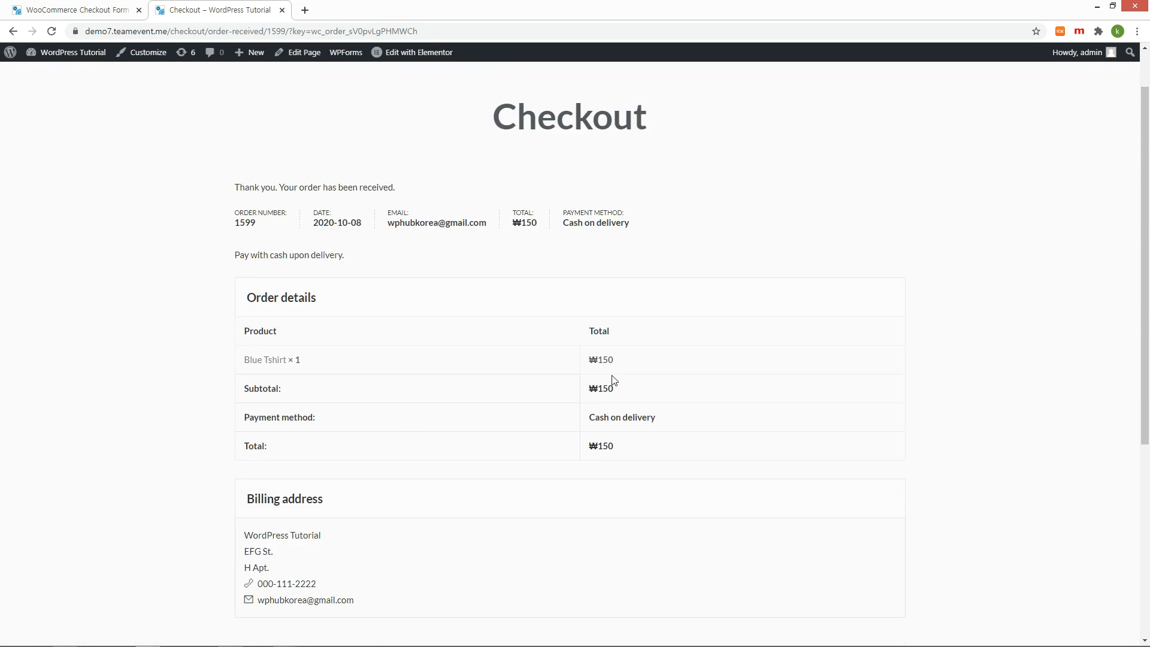
scroll(down, 3)
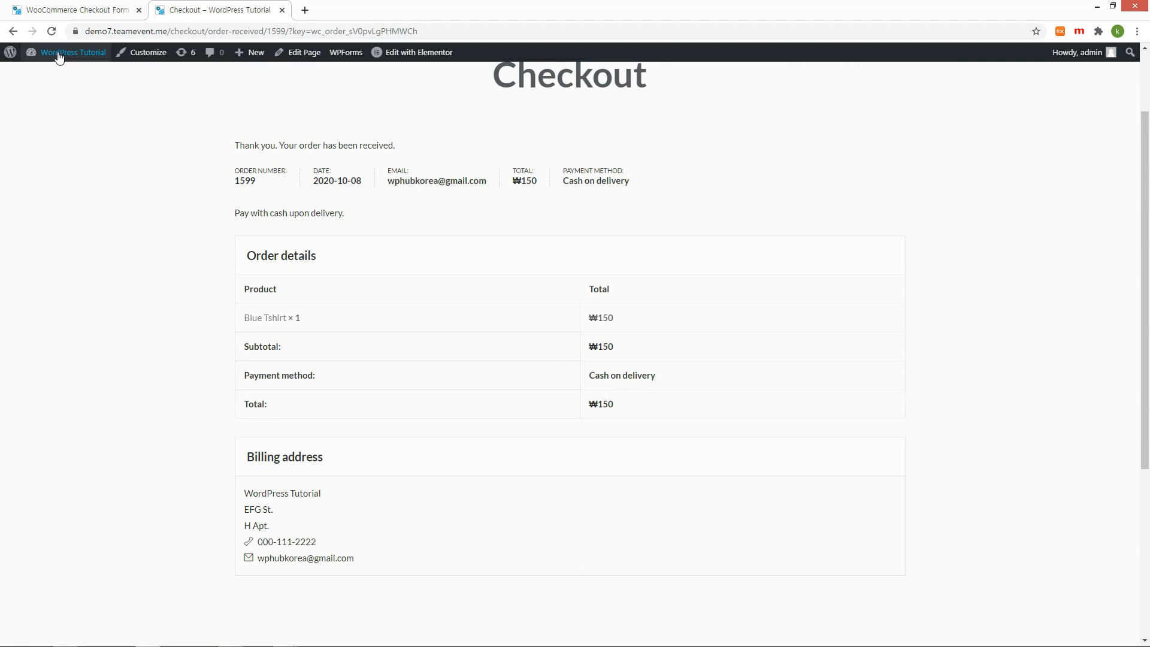
click(73, 10)
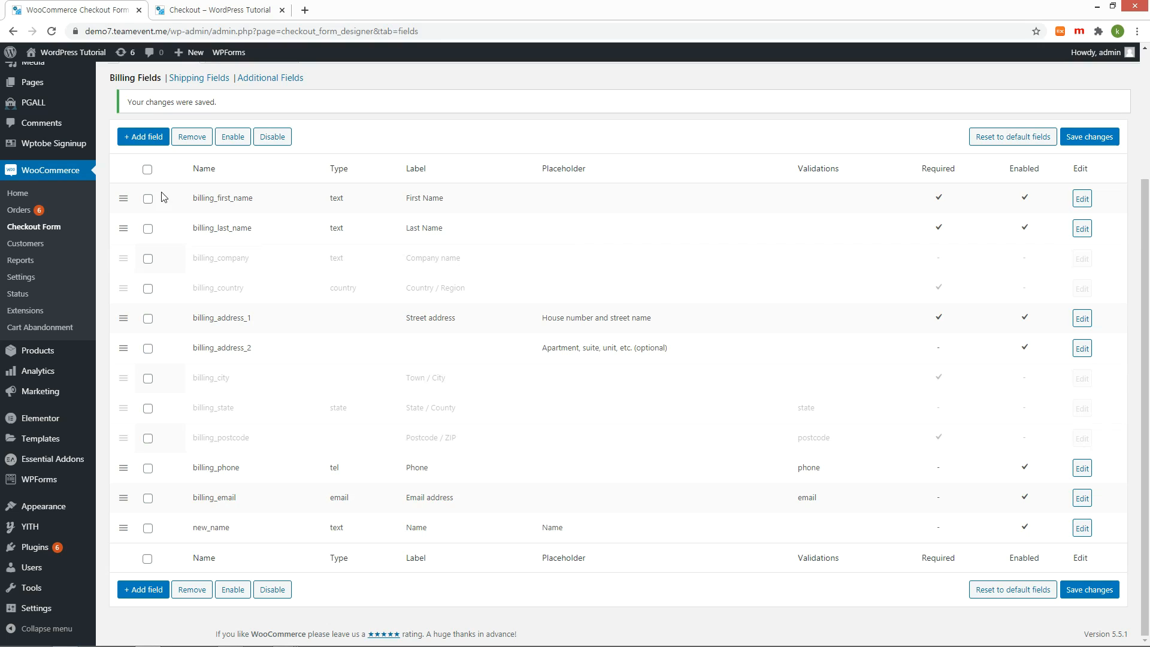
- Disable billing_first_name and billing_last_name, move new_name to the top and save
click(147, 198)
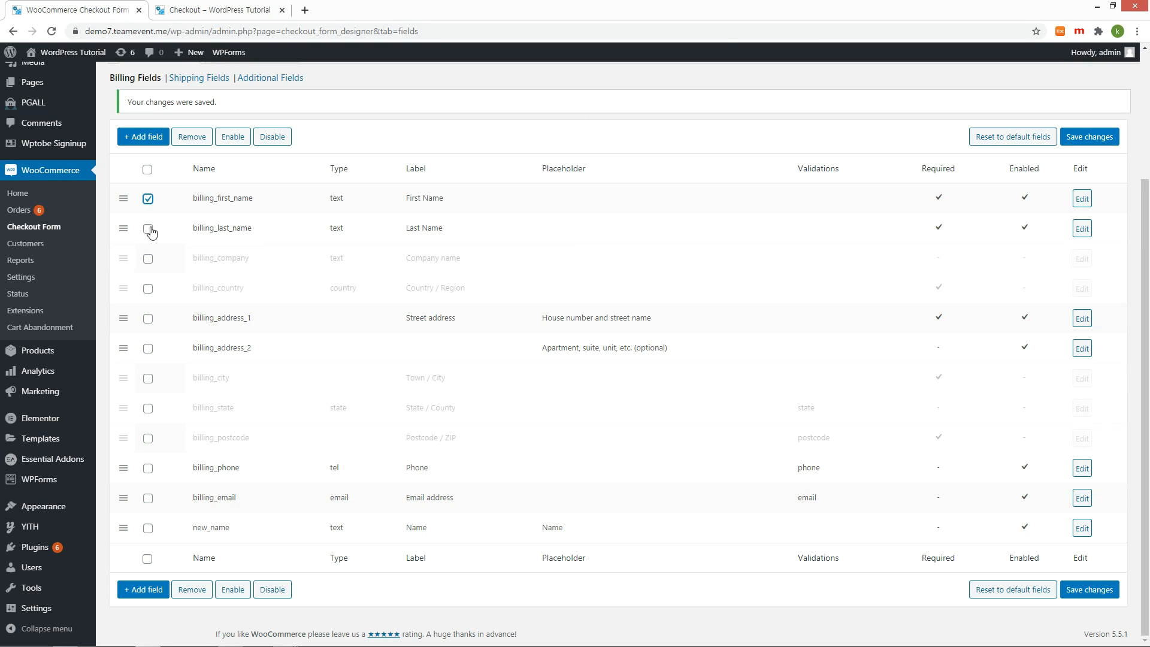
click(147, 228)
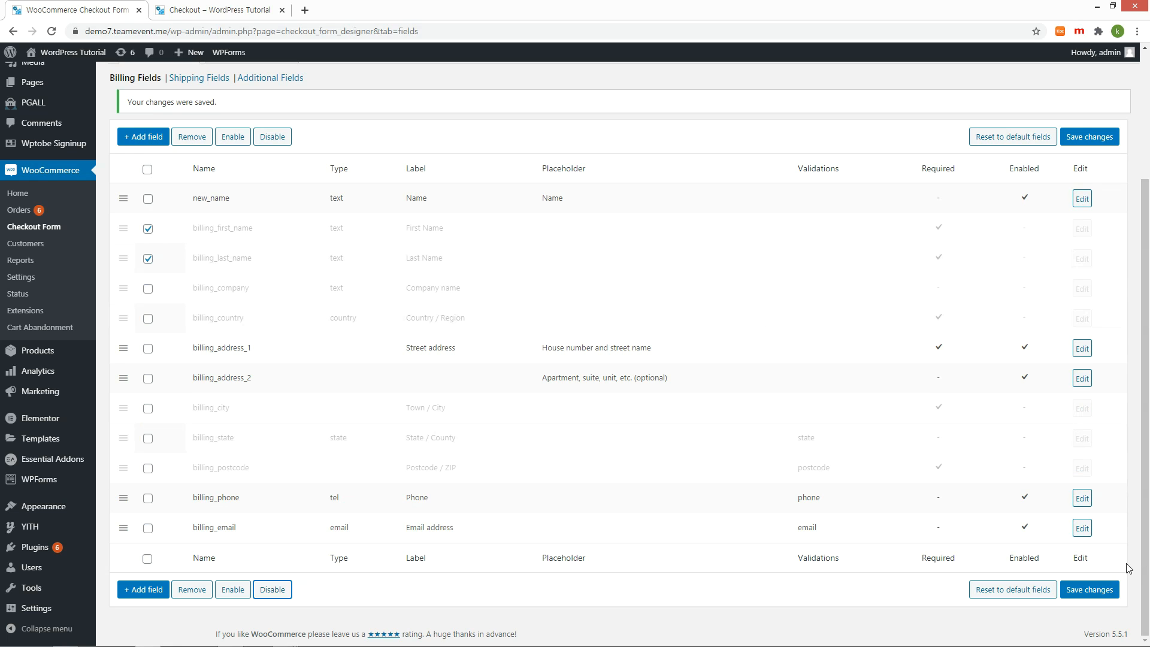
click(1089, 589)
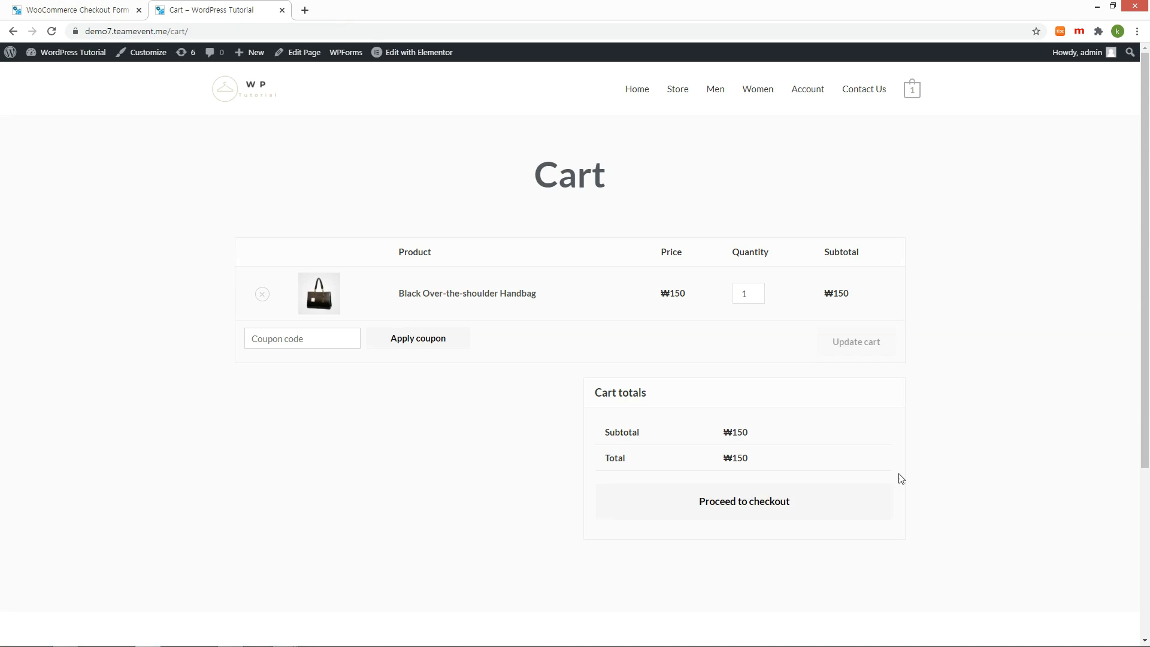
- Proceed from the cart to checkout, confirm the single Name field replaces first/last name, then return to the field settings
click(743, 501)
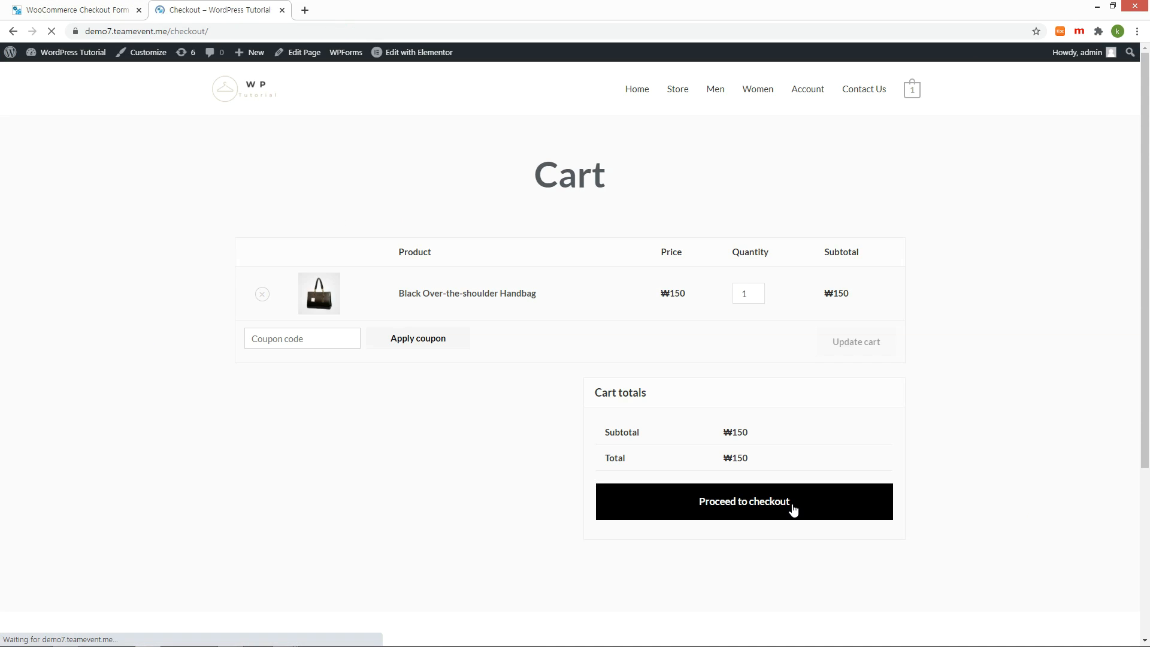
click(743, 500)
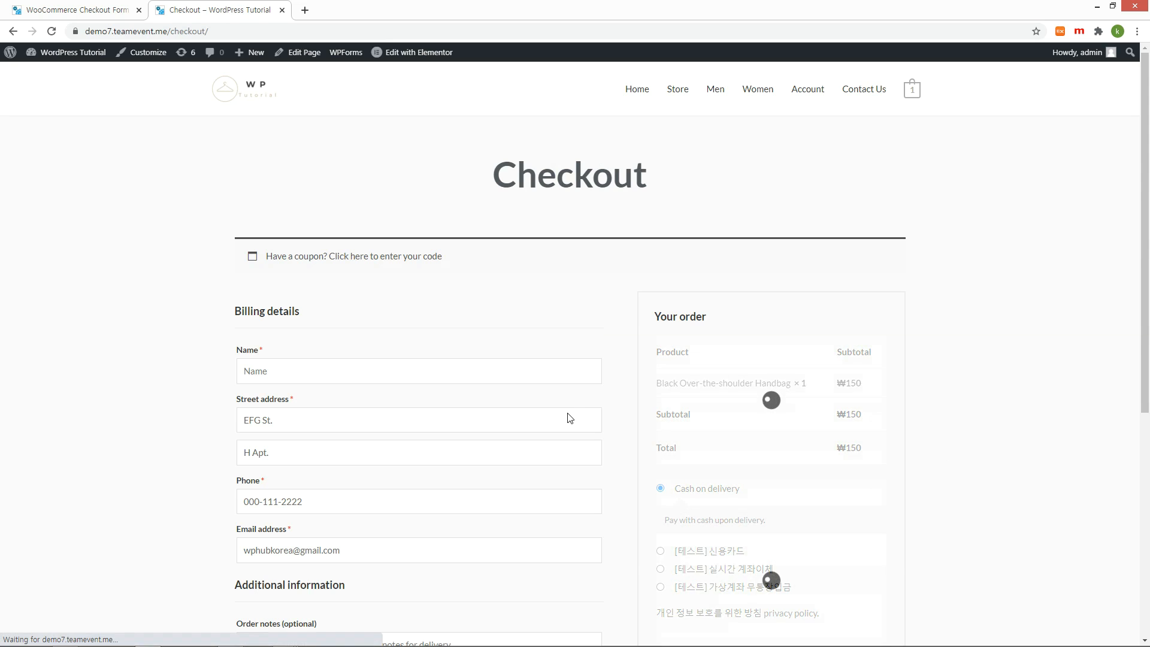
scroll(down, 3)
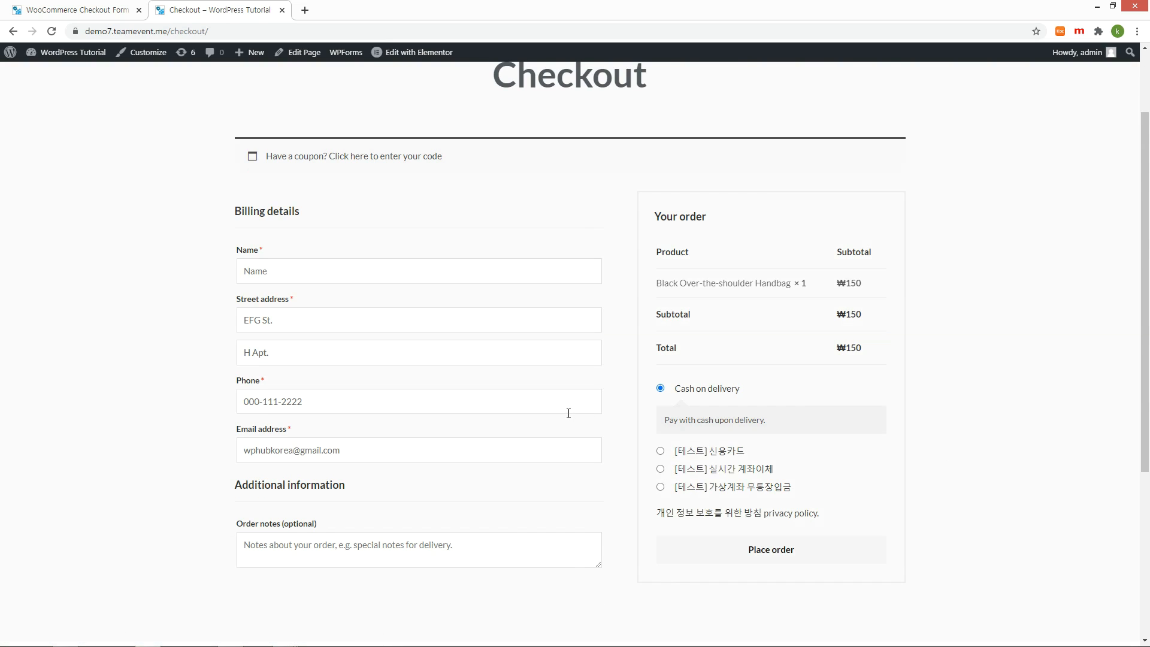
mouse_move(555, 408)
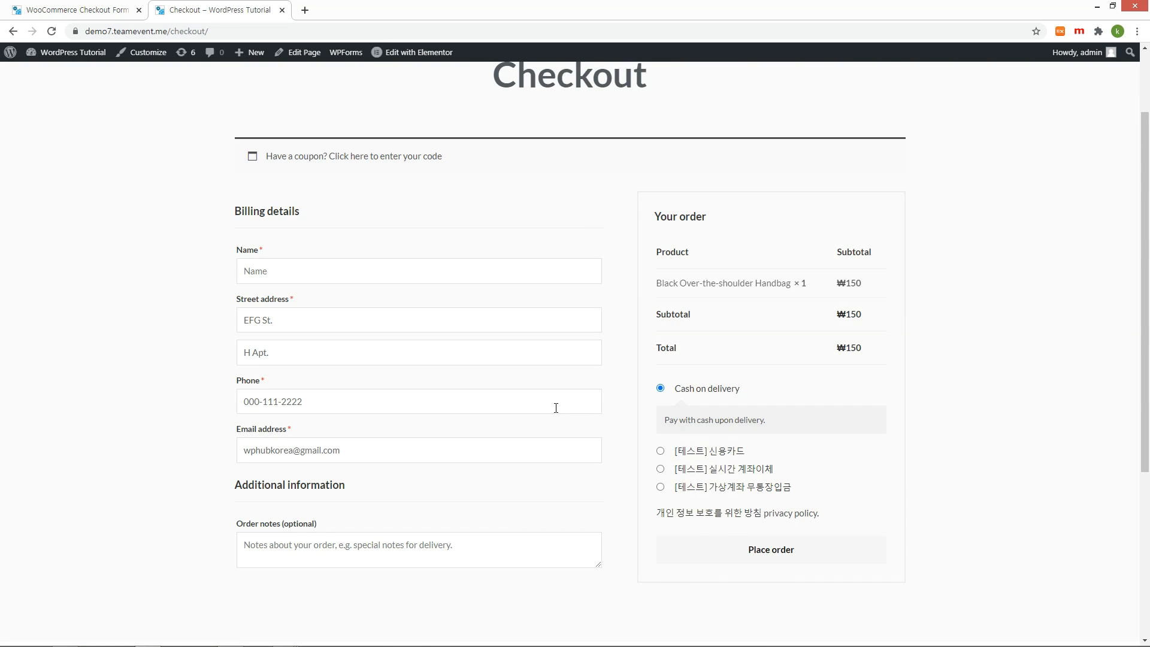
scroll(down, 3)
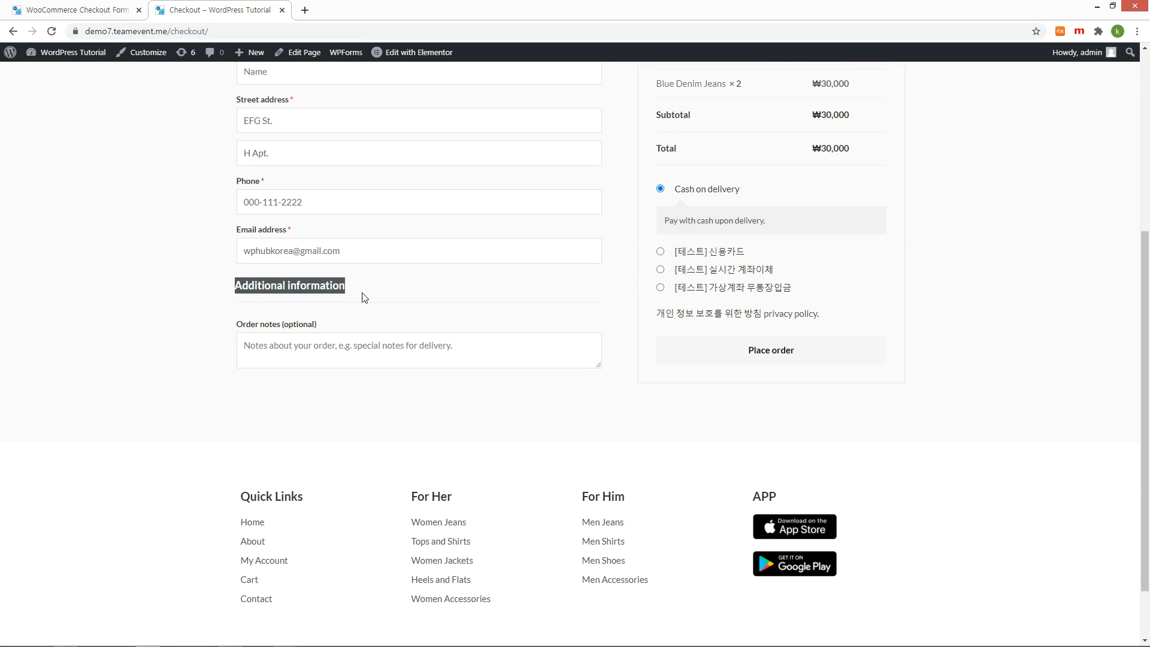
click(69, 10)
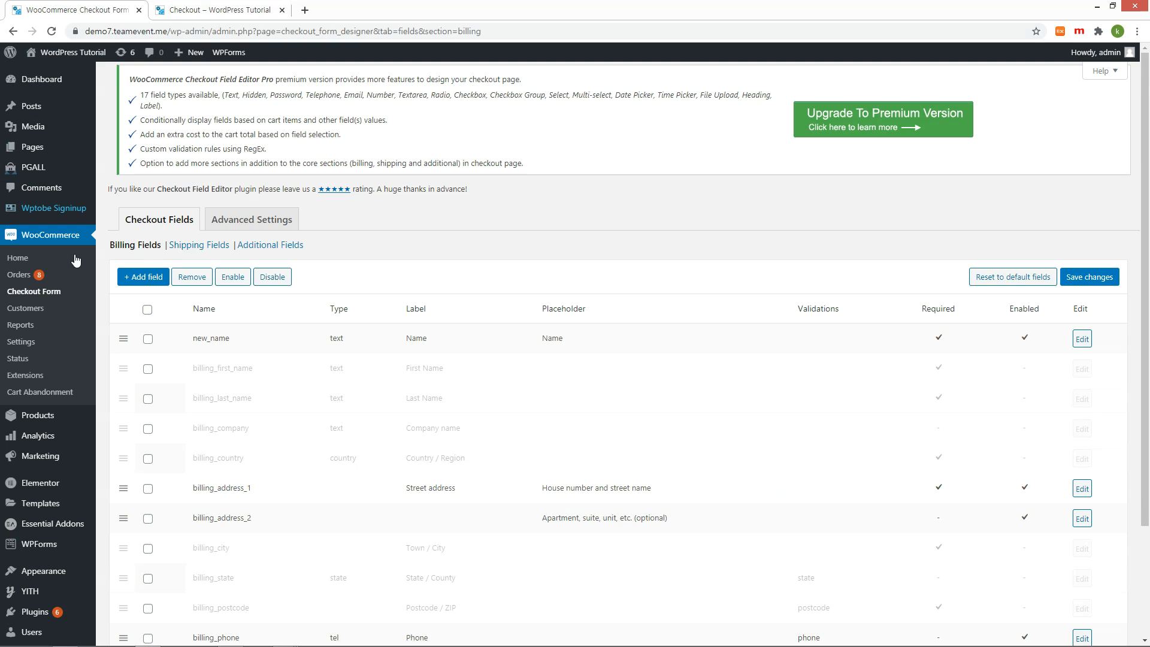
- View the Additional Fields list, which holds only order notes, then switch back to the storefront checkout
click(269, 244)
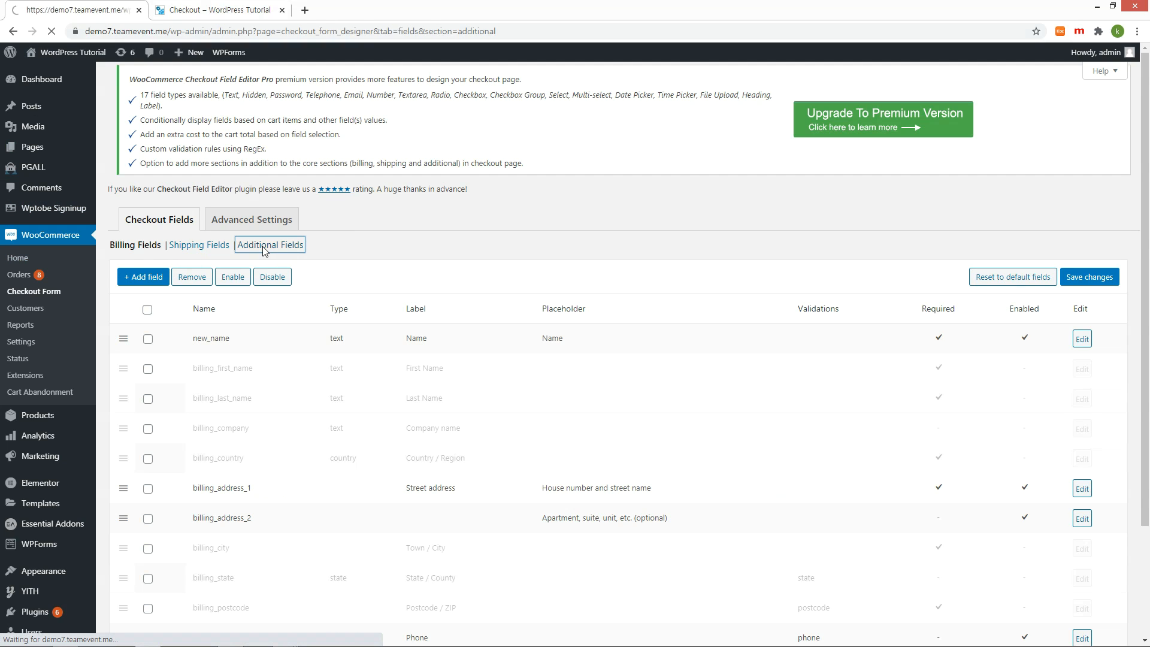
click(269, 244)
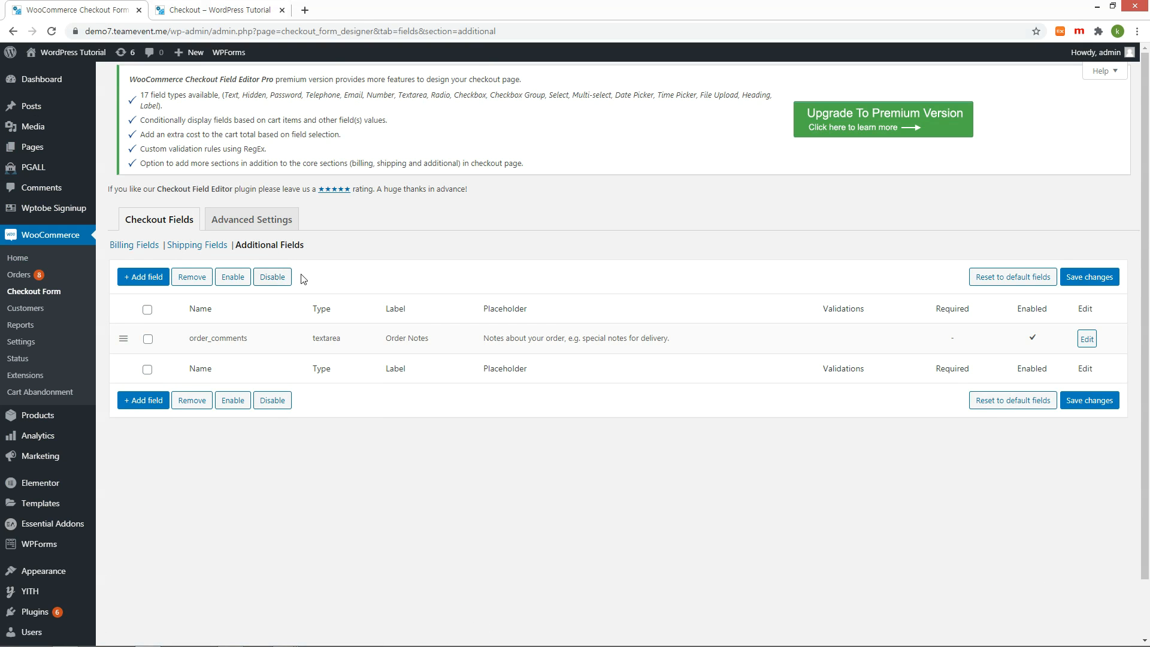
mouse_move(383, 307)
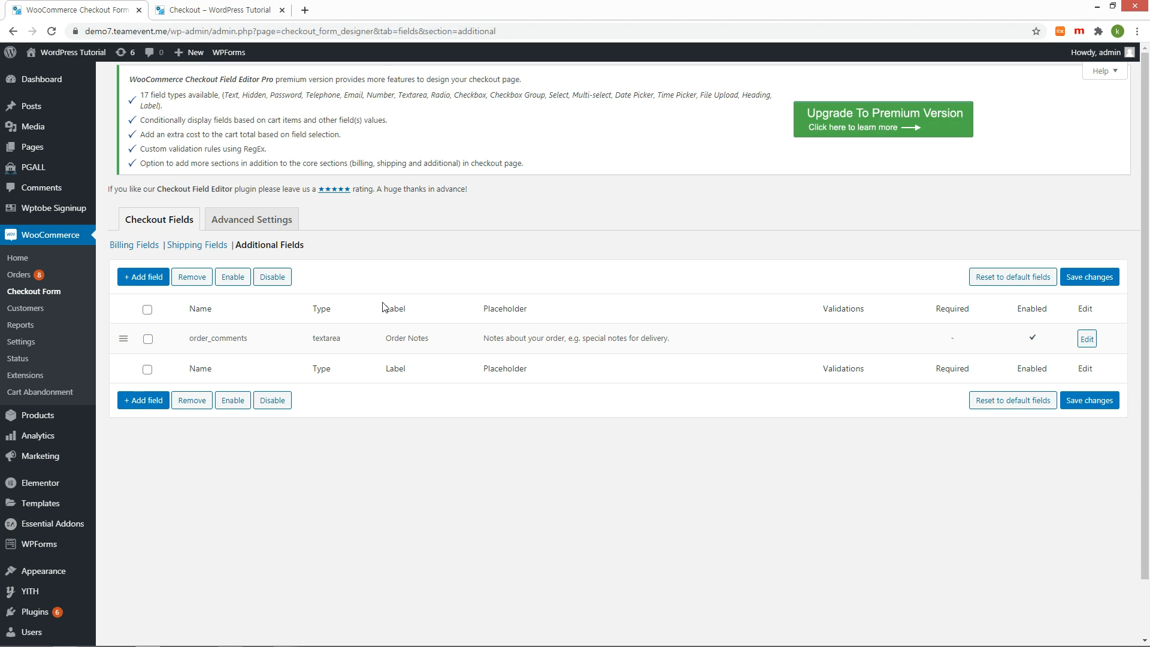
click(218, 10)
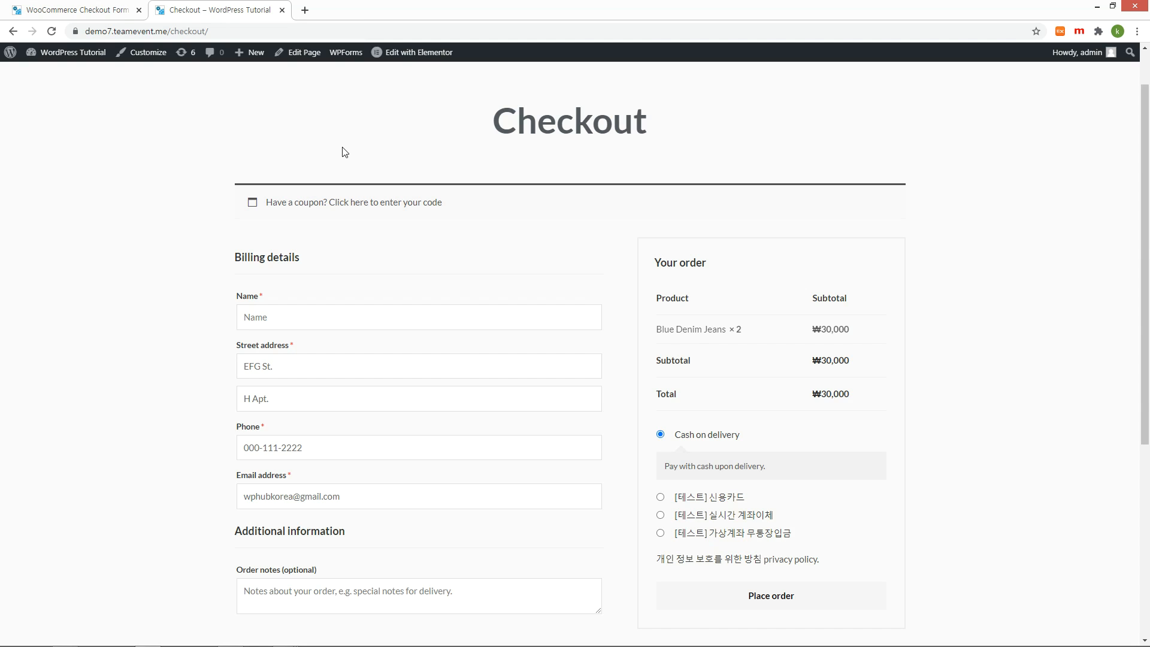
mouse_move(347, 155)
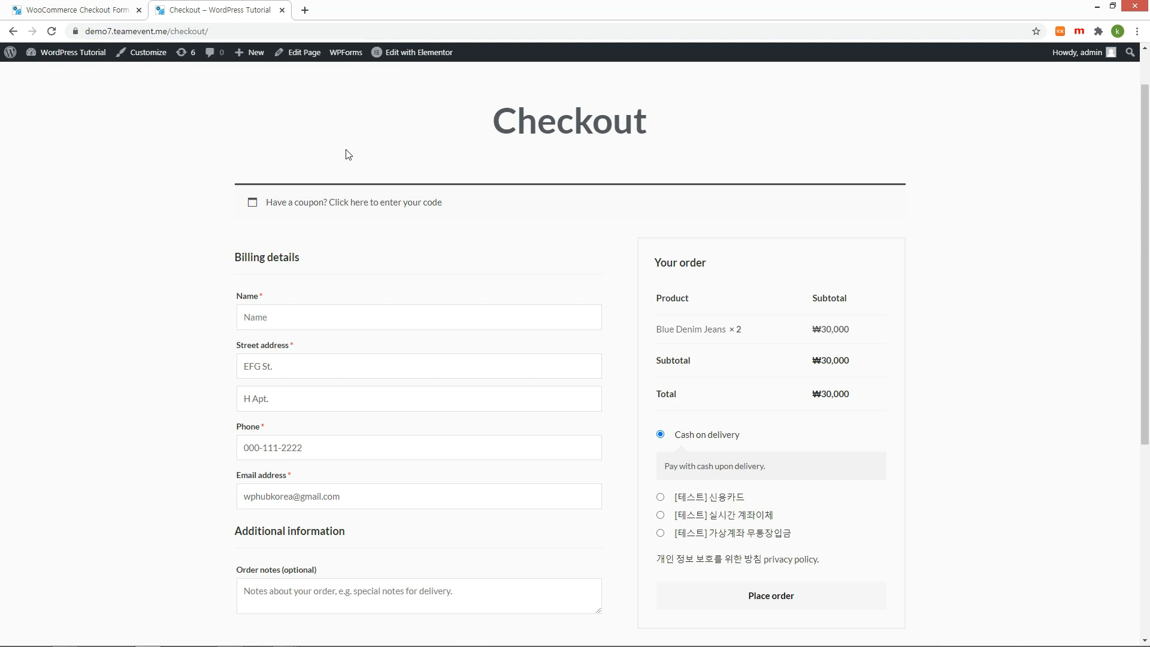
mouse_move(352, 154)
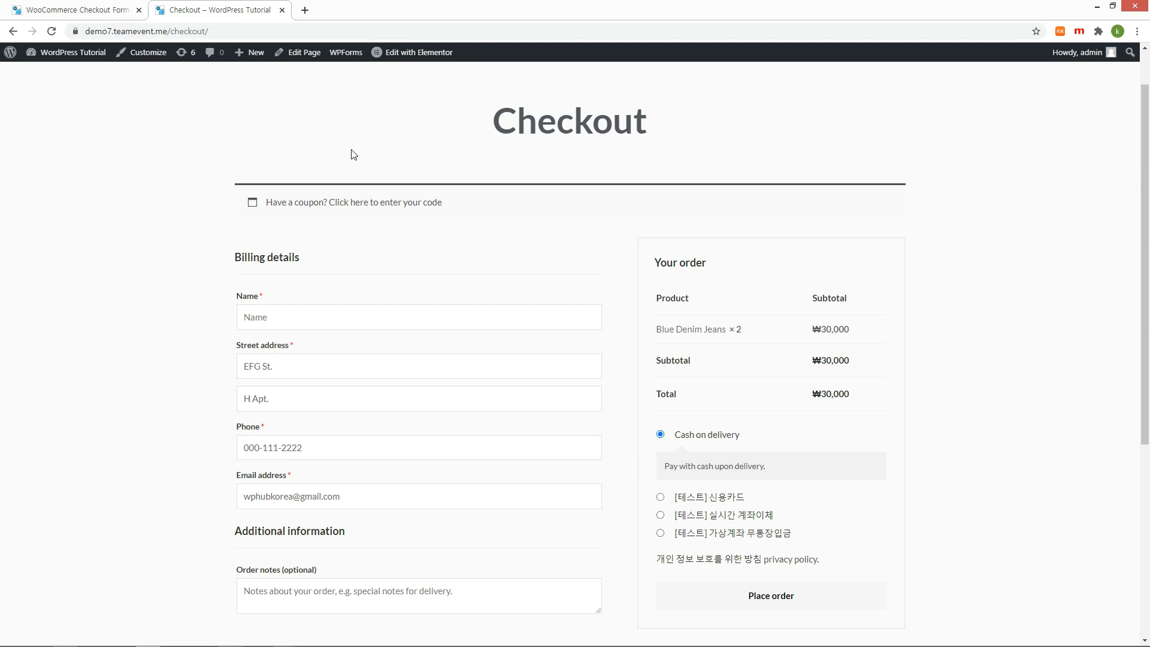